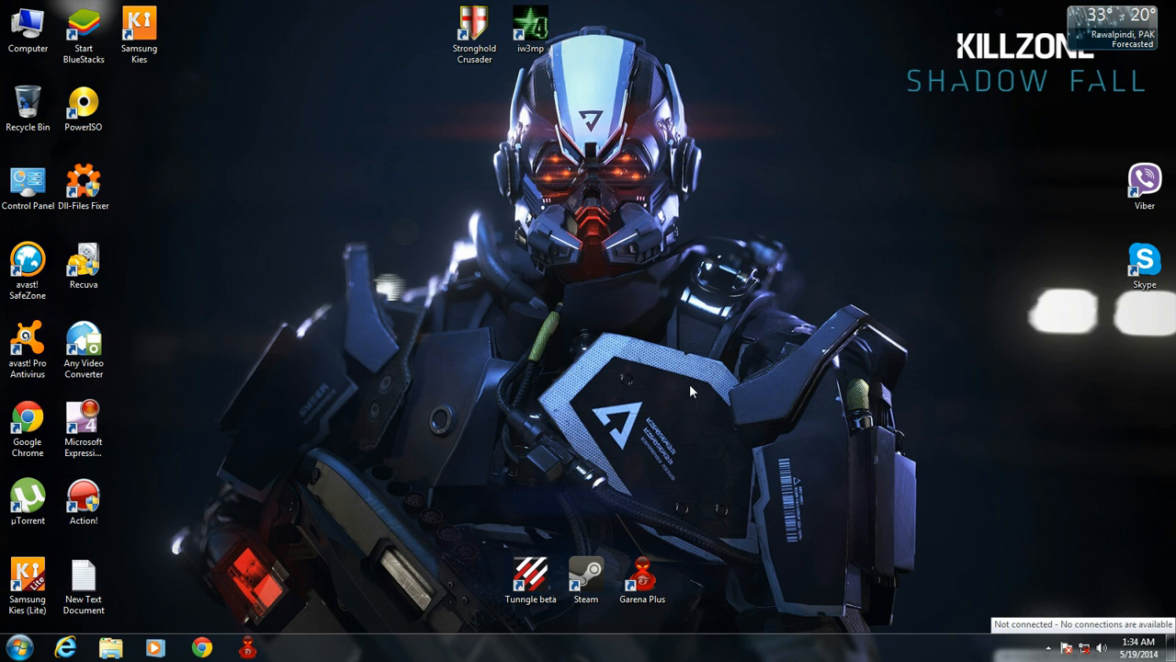
pyautogui.moveTo(92, 159)
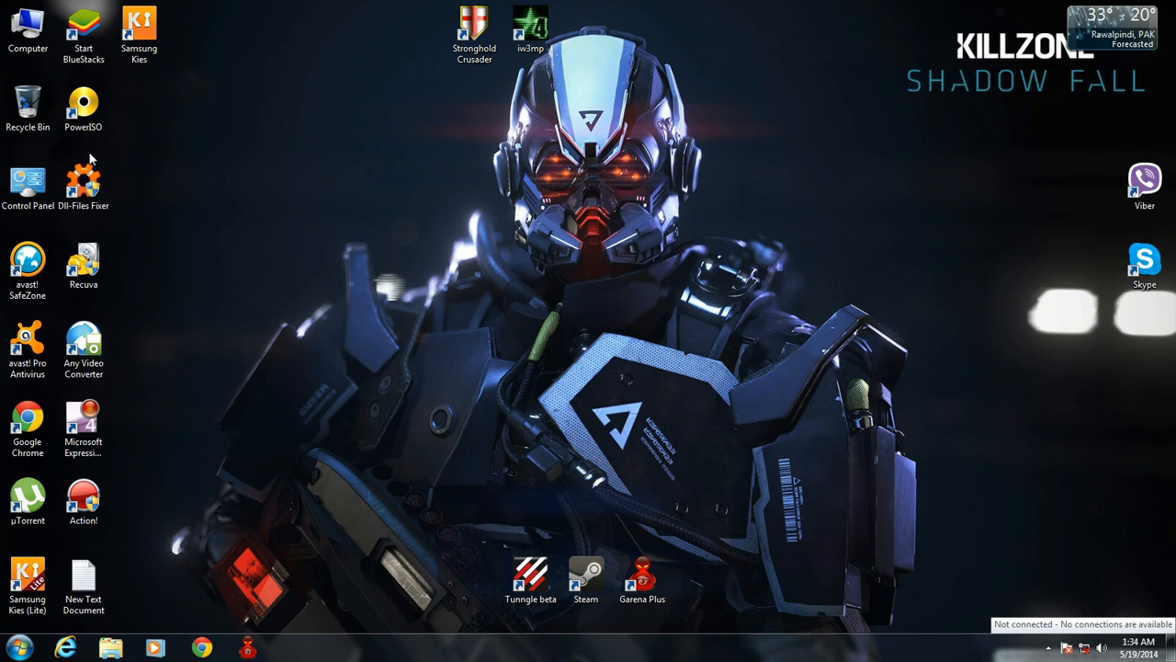
# - Open Computer from the desktop to browse Local Disk (E:)
pyautogui.doubleClick(28, 20)
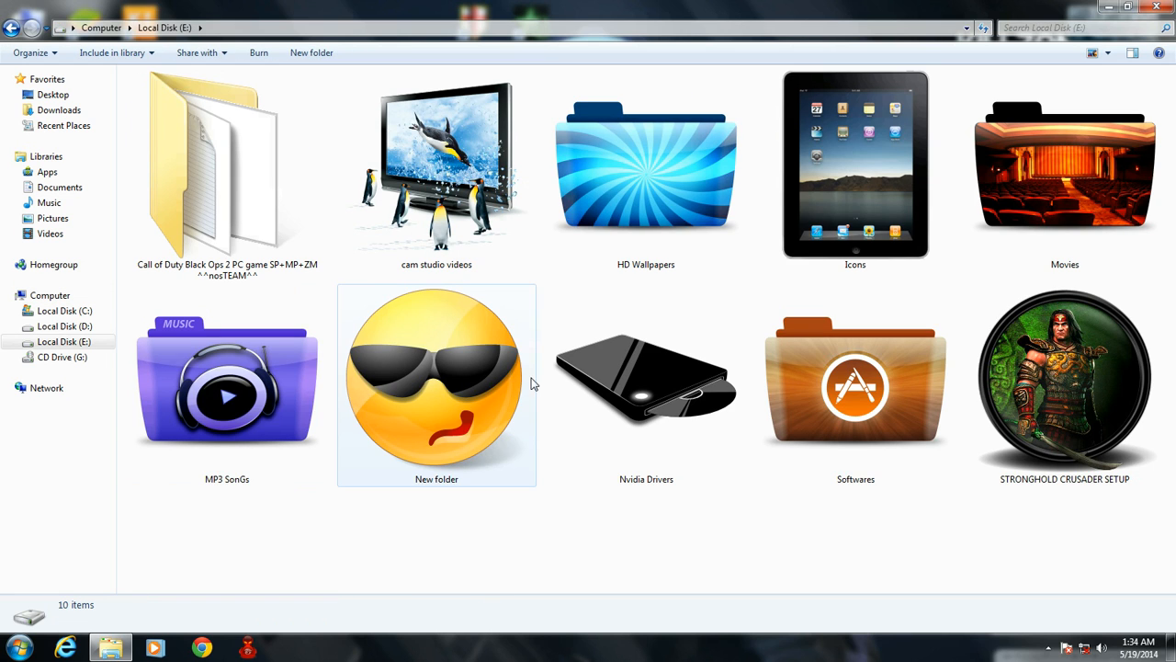
# - Open New folder, glance into Odin307, and return to New folder
pyautogui.doubleClick(436, 384)
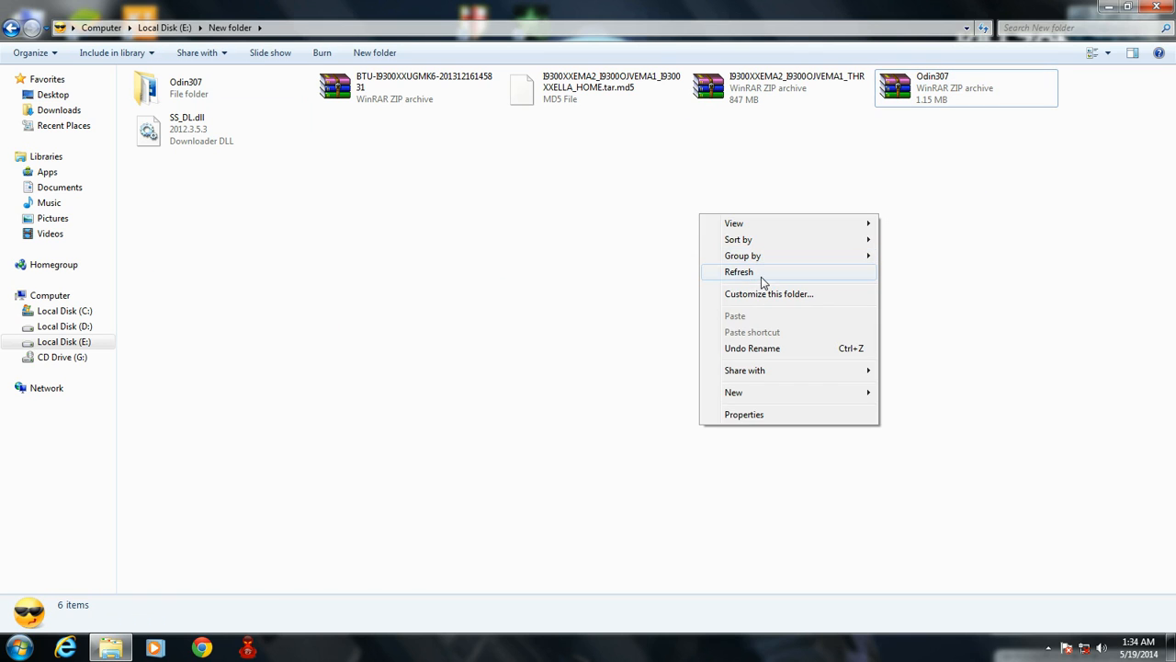
pyautogui.rightClick(956, 88)
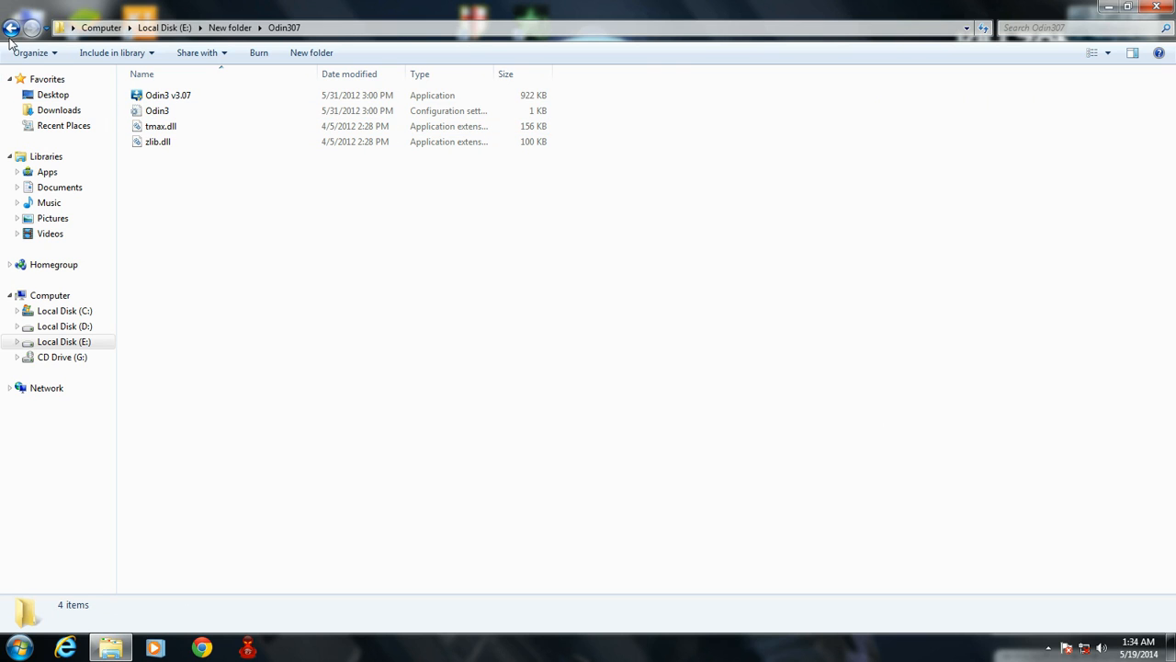
pyautogui.click(17, 23)
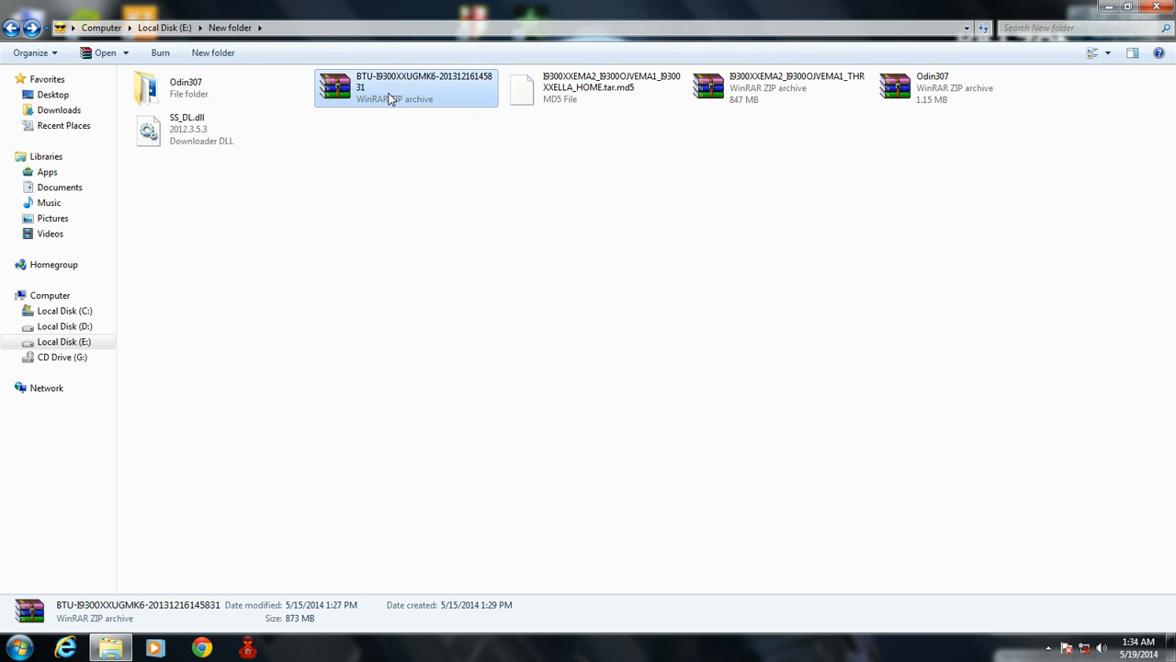
# - Extract the BTU-I9300XXUGMK6 archive into New folder with WinRAR's Extract Here
pyautogui.rightClick(391, 97)
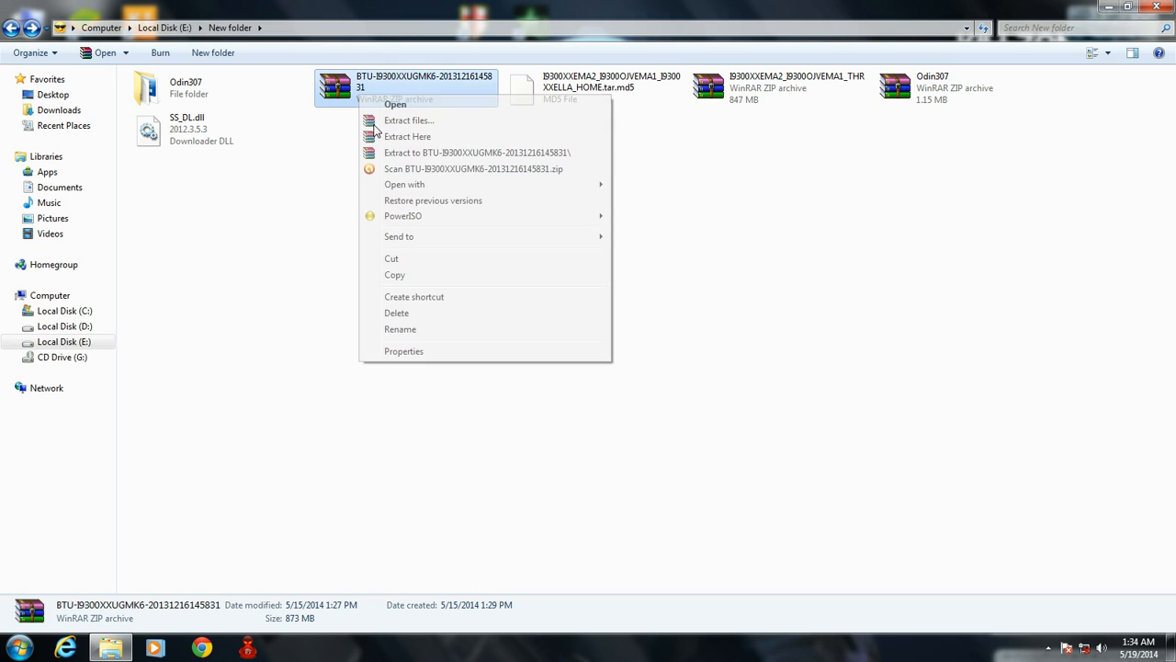
pyautogui.click(408, 136)
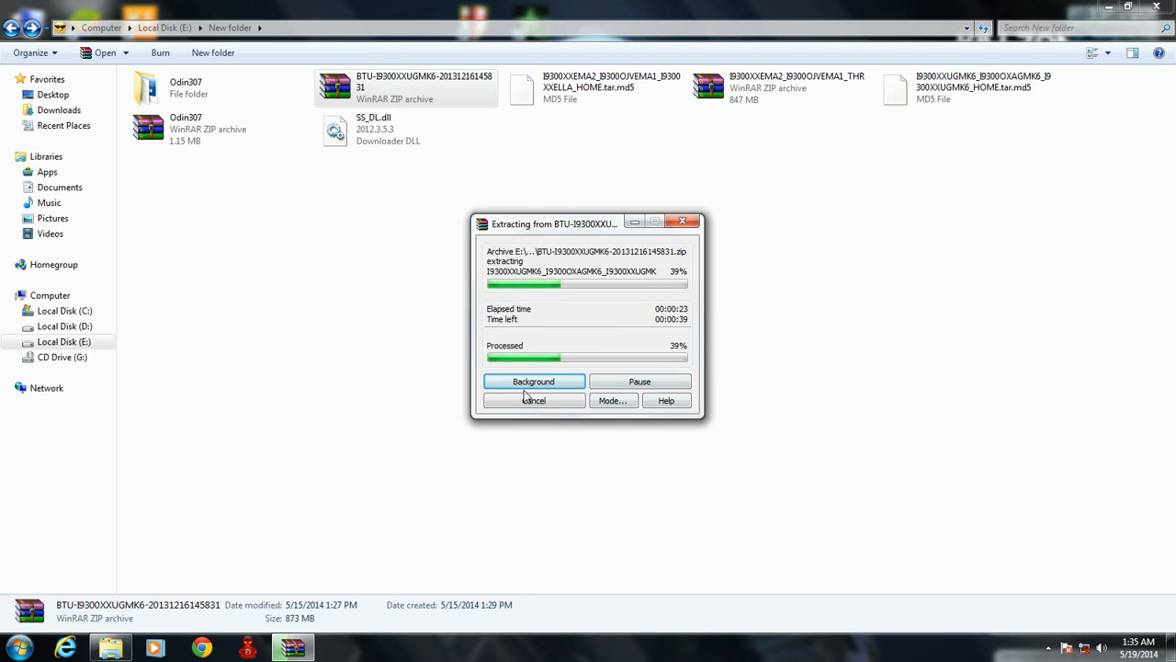
pyautogui.moveTo(320, 308)
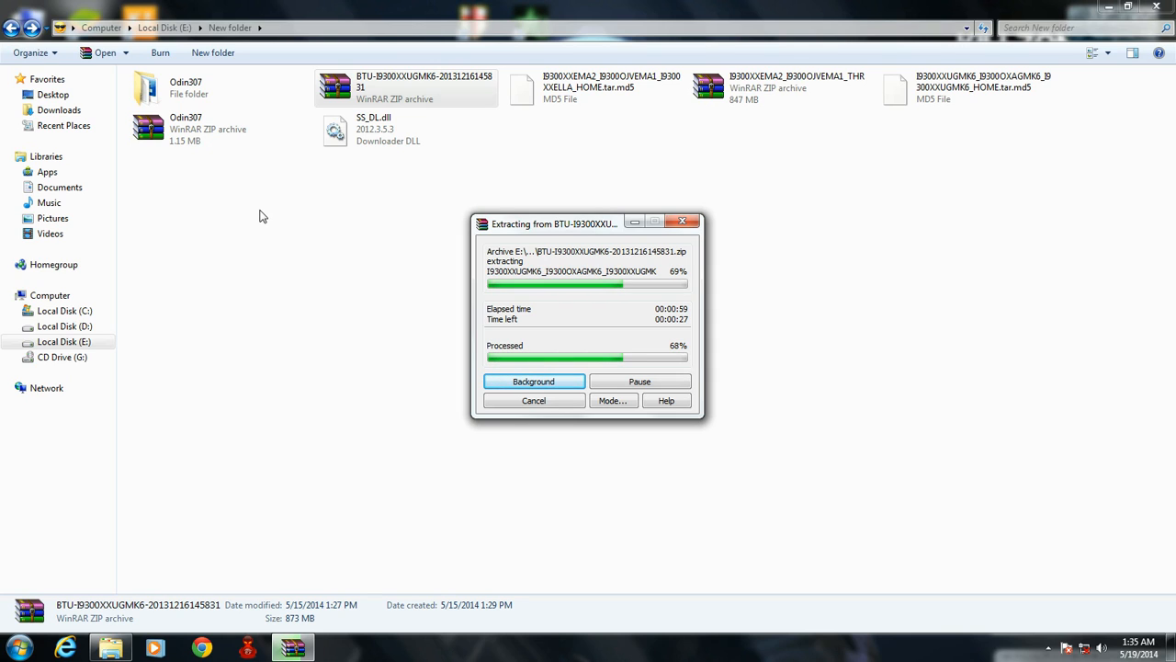
pyautogui.moveTo(735, 114)
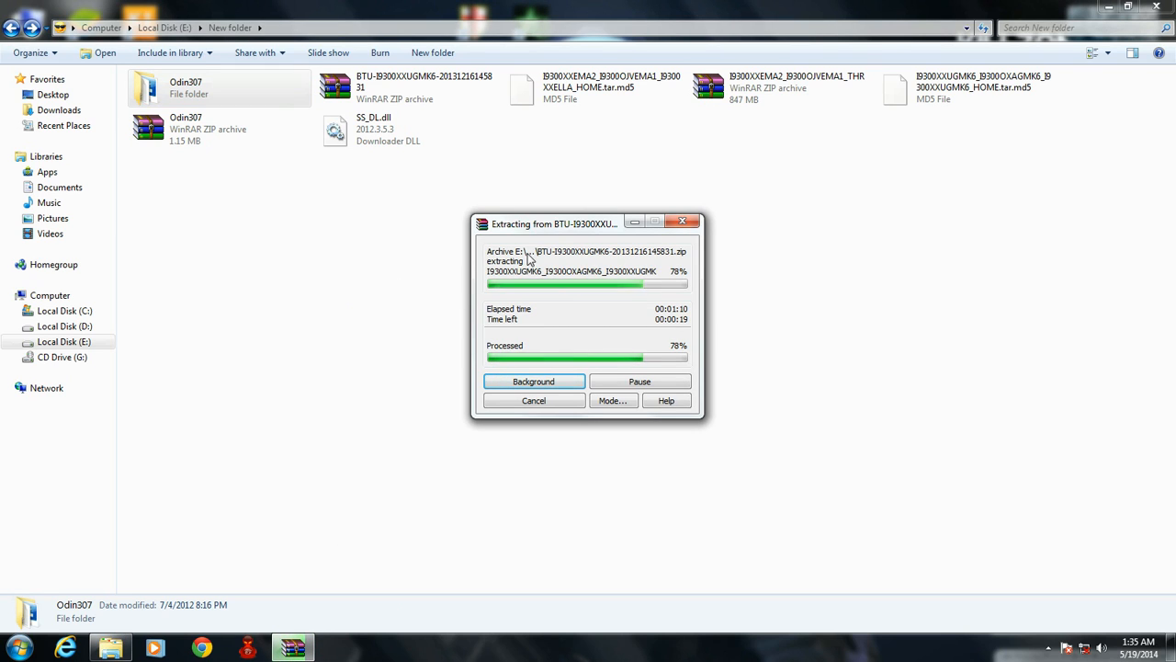
pyautogui.moveTo(872, 109)
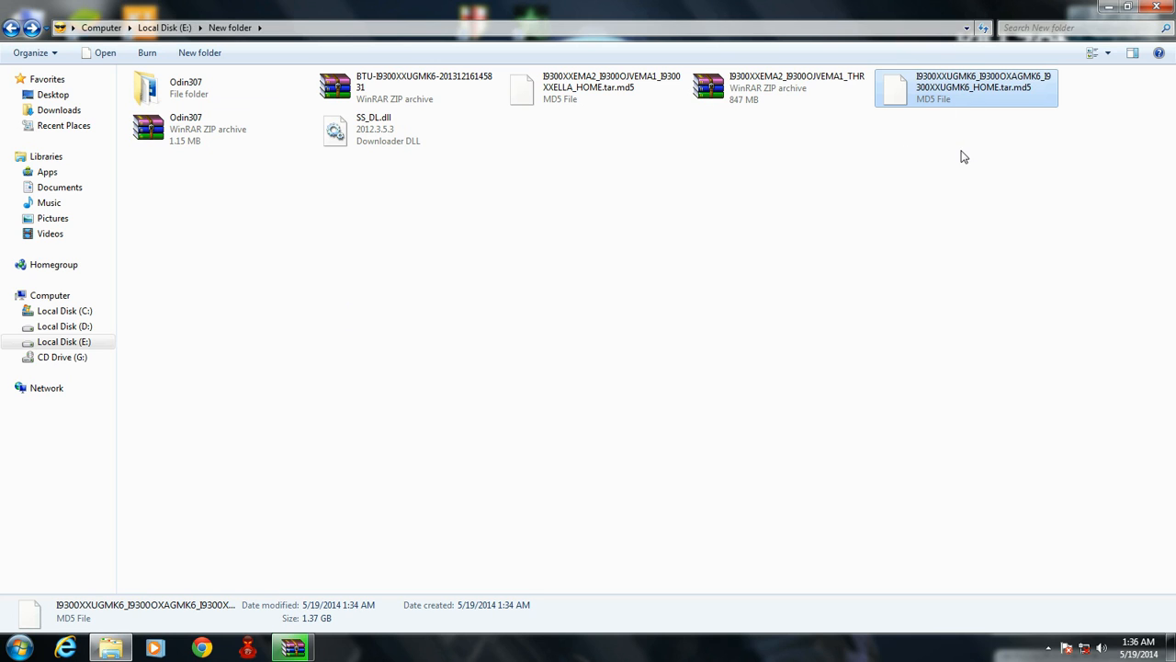
# - Replace SS_DL.dll with the archive's newer copy and refresh New folder's listing
pyautogui.click(193, 92)
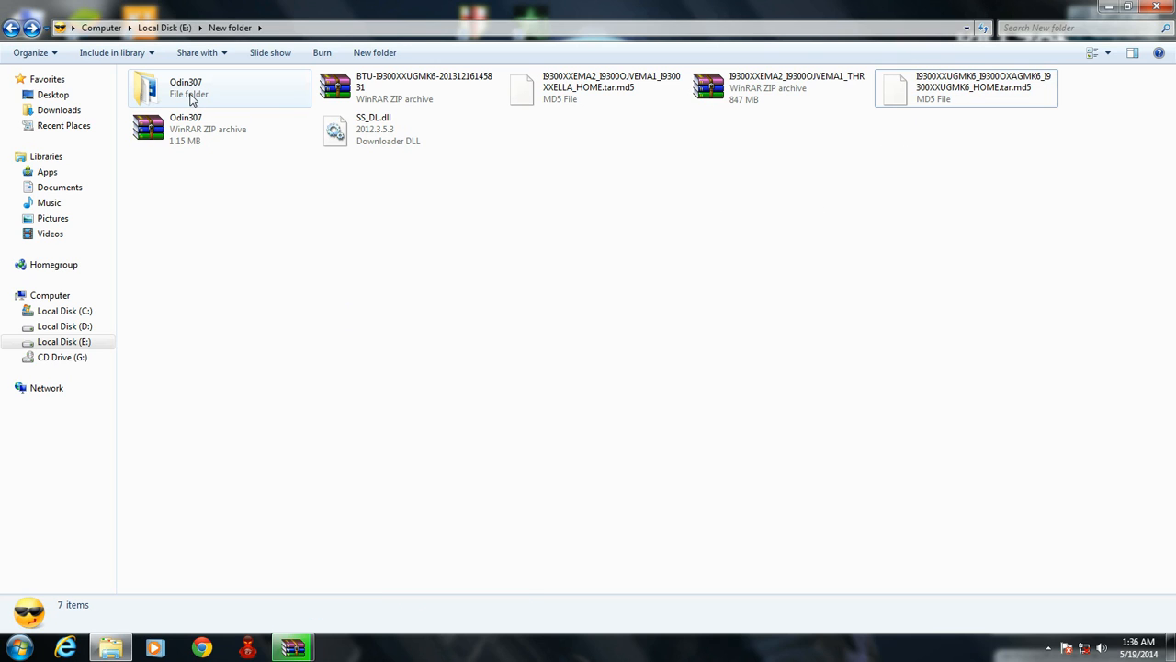
pyautogui.doubleClick(344, 87)
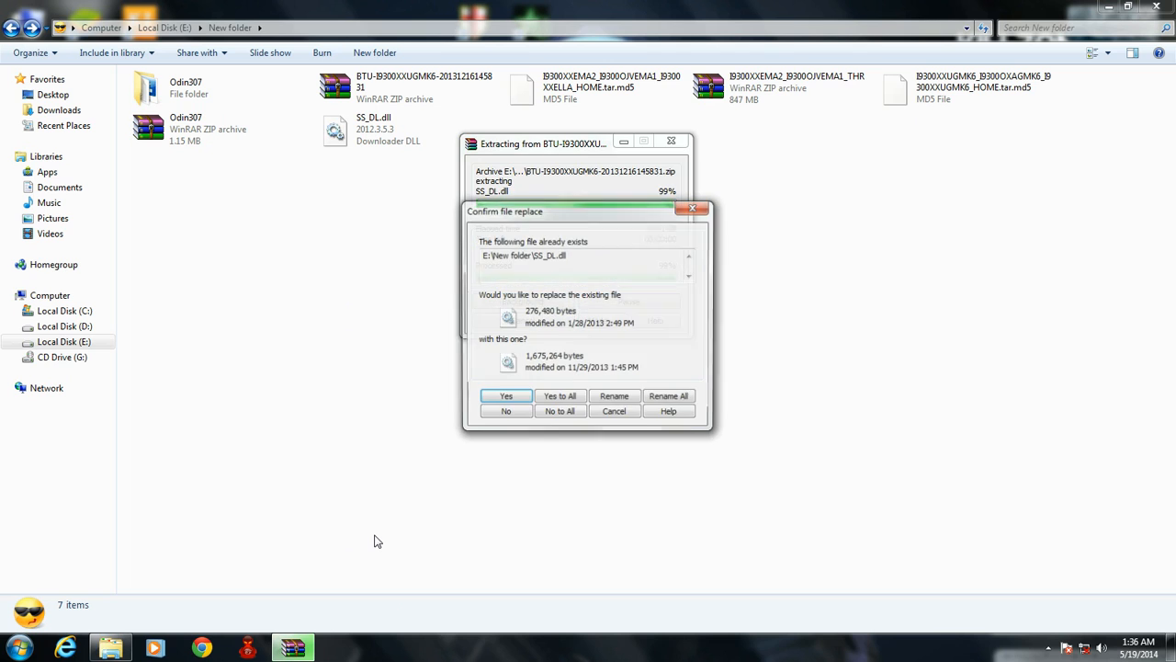
pyautogui.click(505, 396)
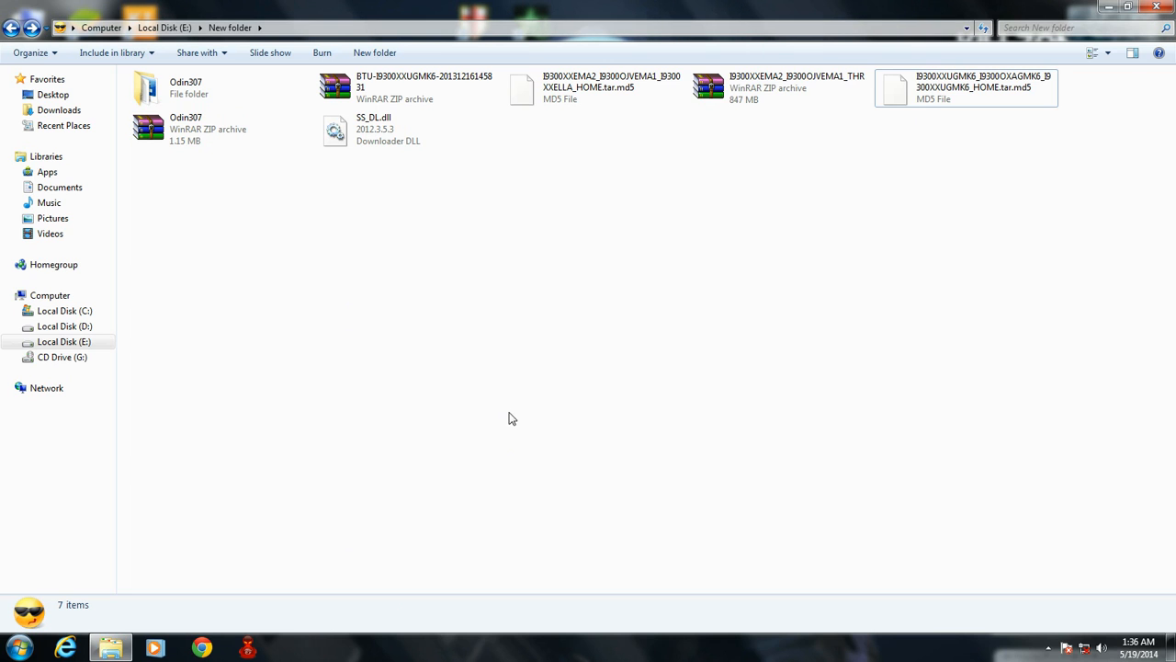
pyautogui.click(965, 92)
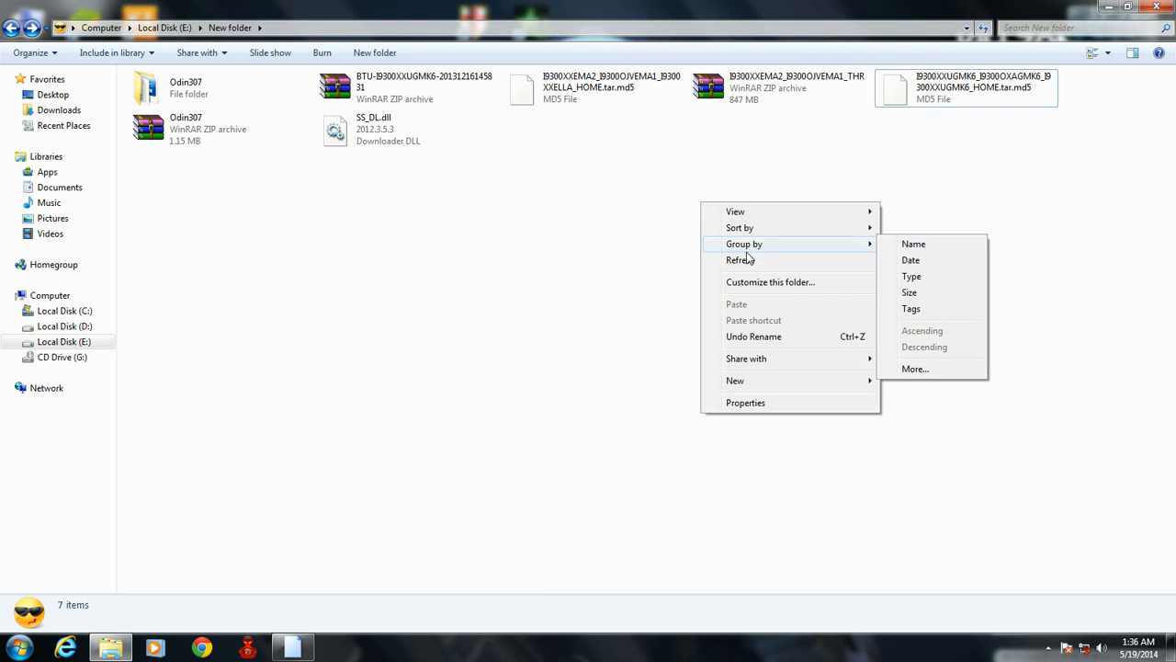
pyautogui.click(524, 191)
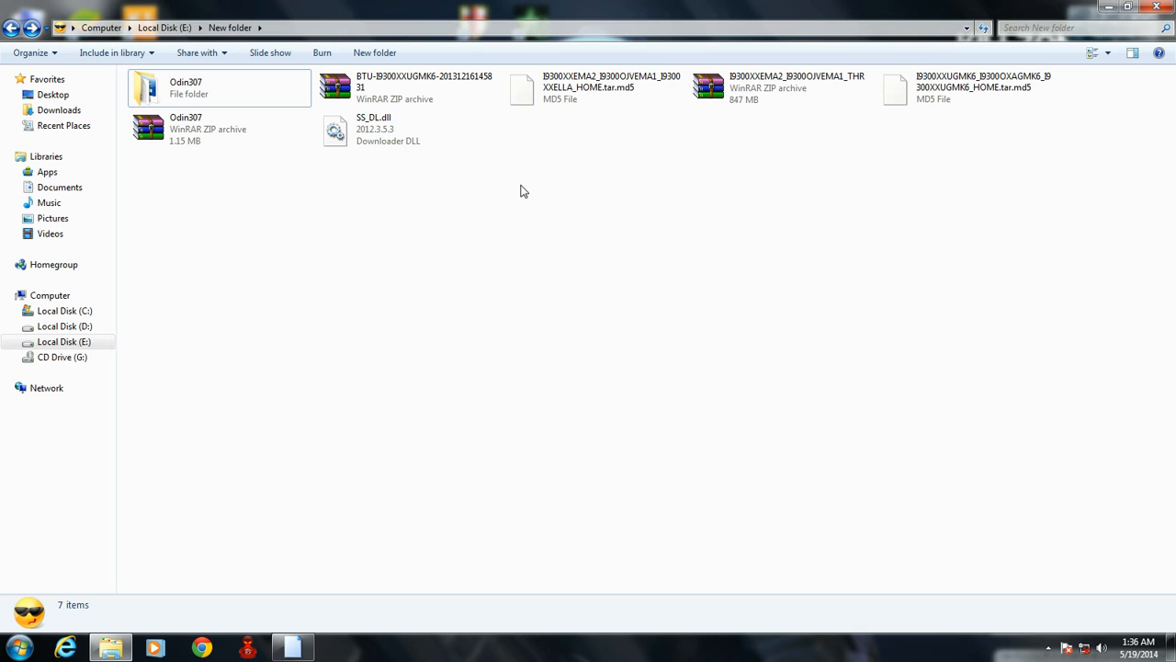
# - Launch Odin3 v3.07 from the Odin307 folder
pyautogui.doubleClick(158, 85)
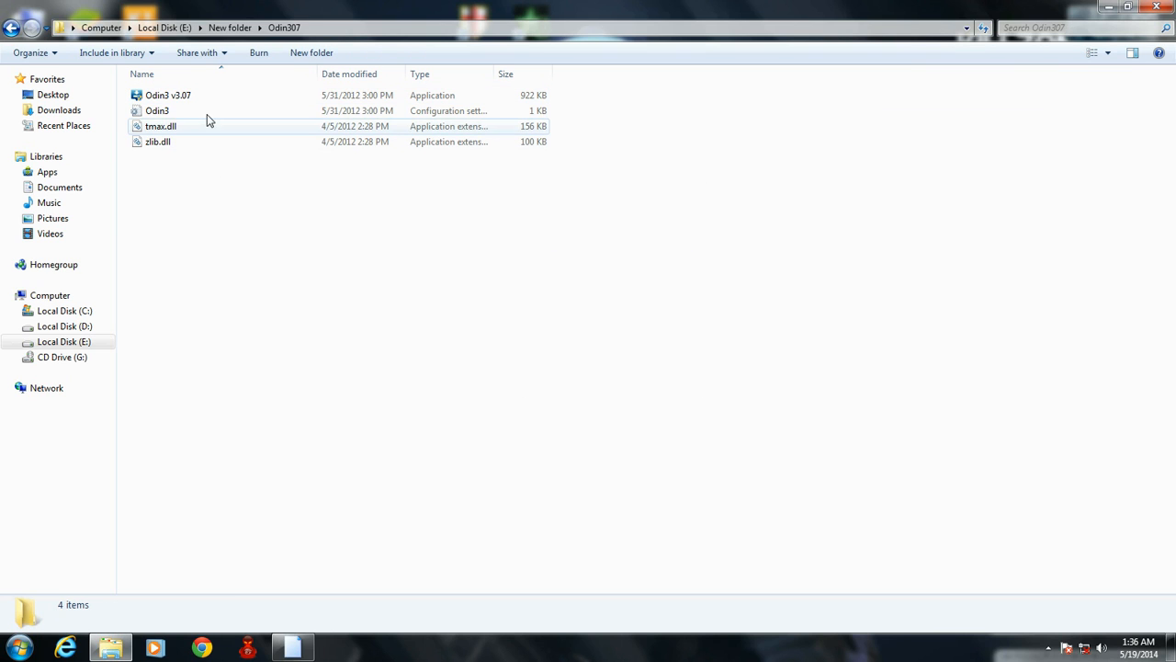
pyautogui.click(175, 95)
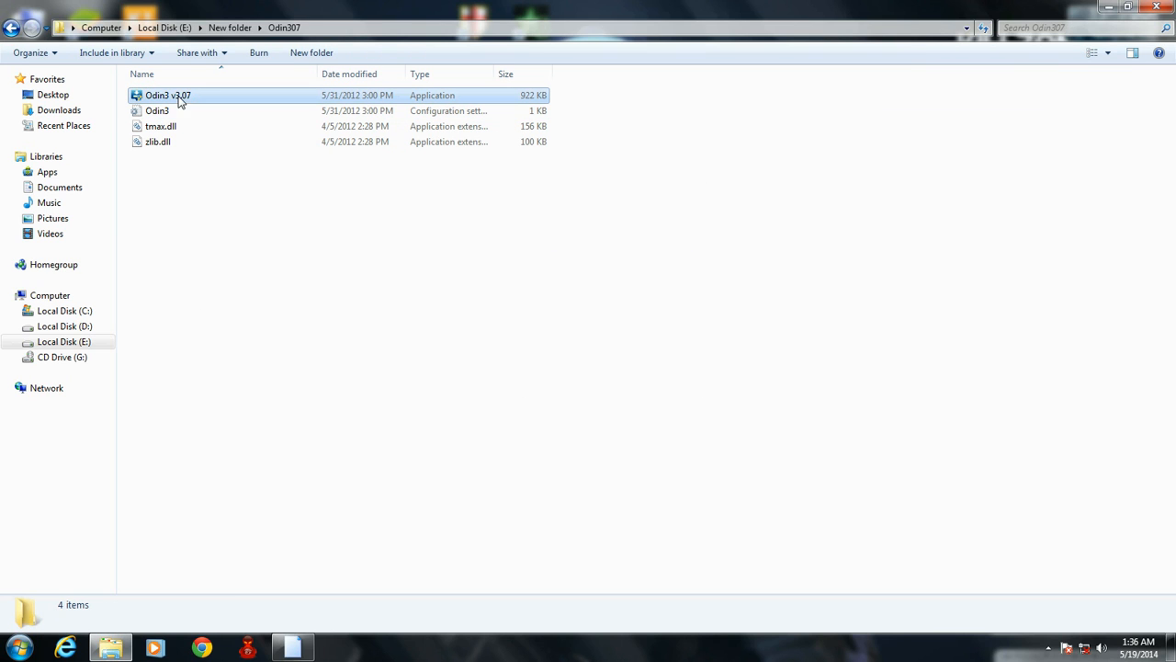
pyautogui.rightClick(184, 94)
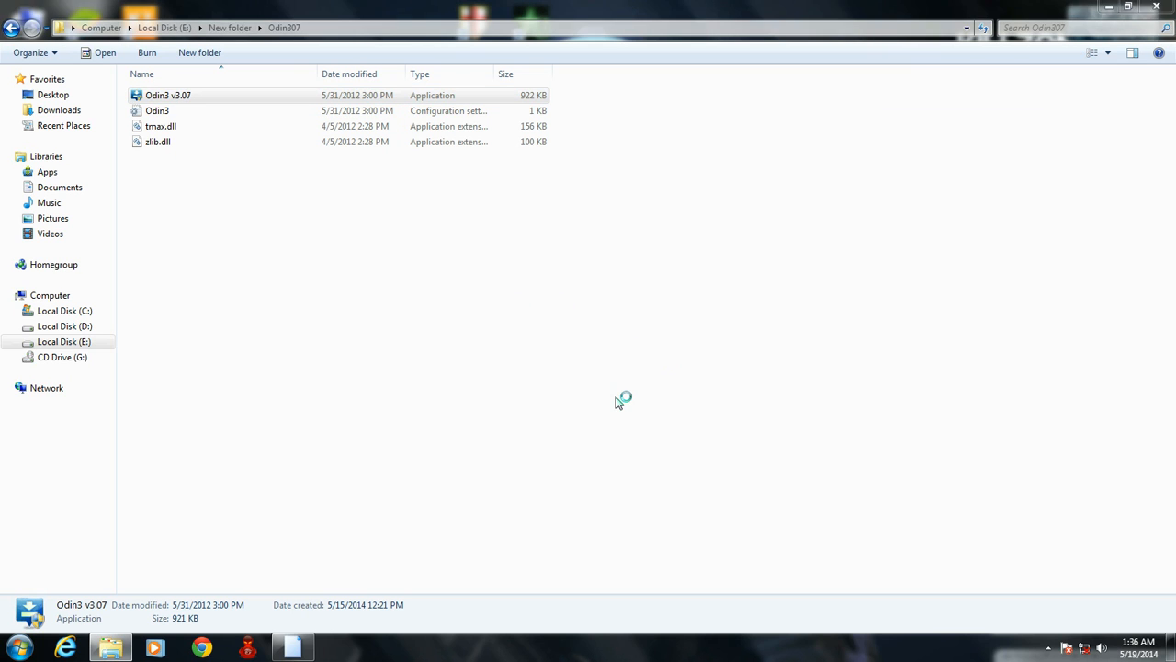
pyautogui.doubleClick(169, 94)
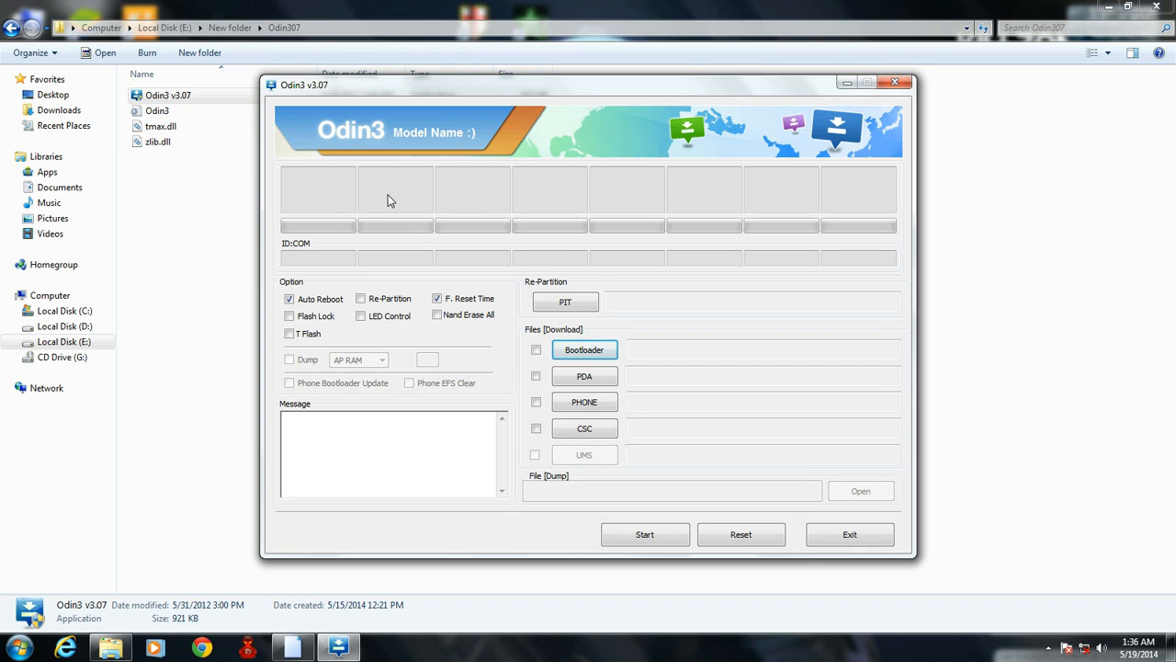
pyautogui.moveTo(383, 331)
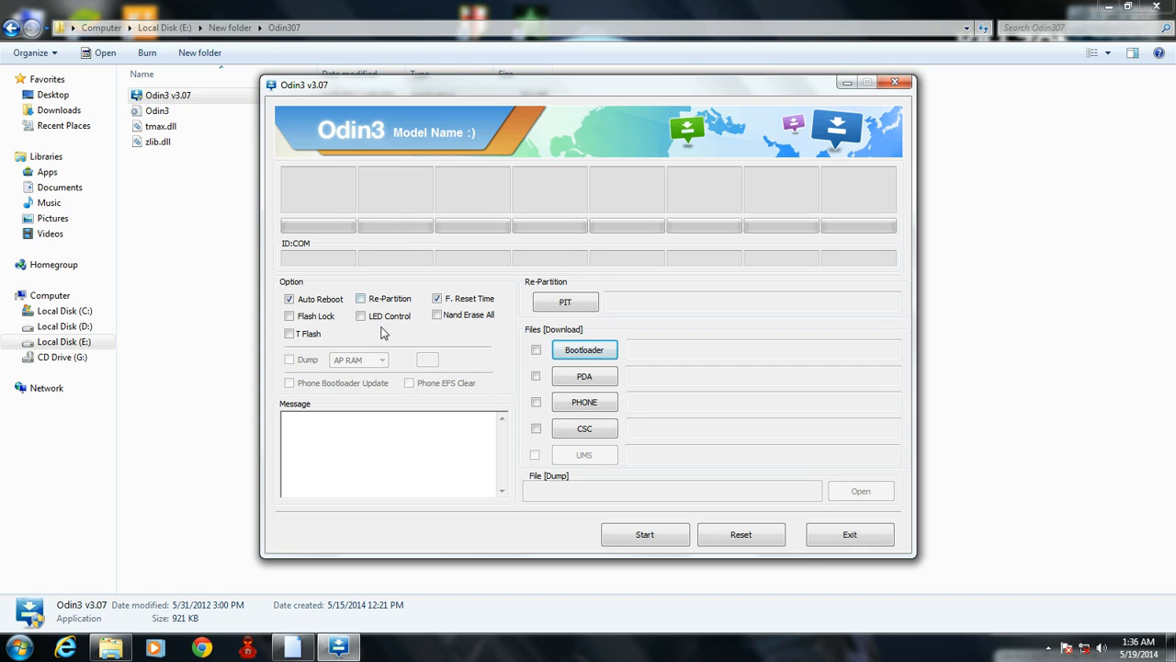
pyautogui.moveTo(534, 453)
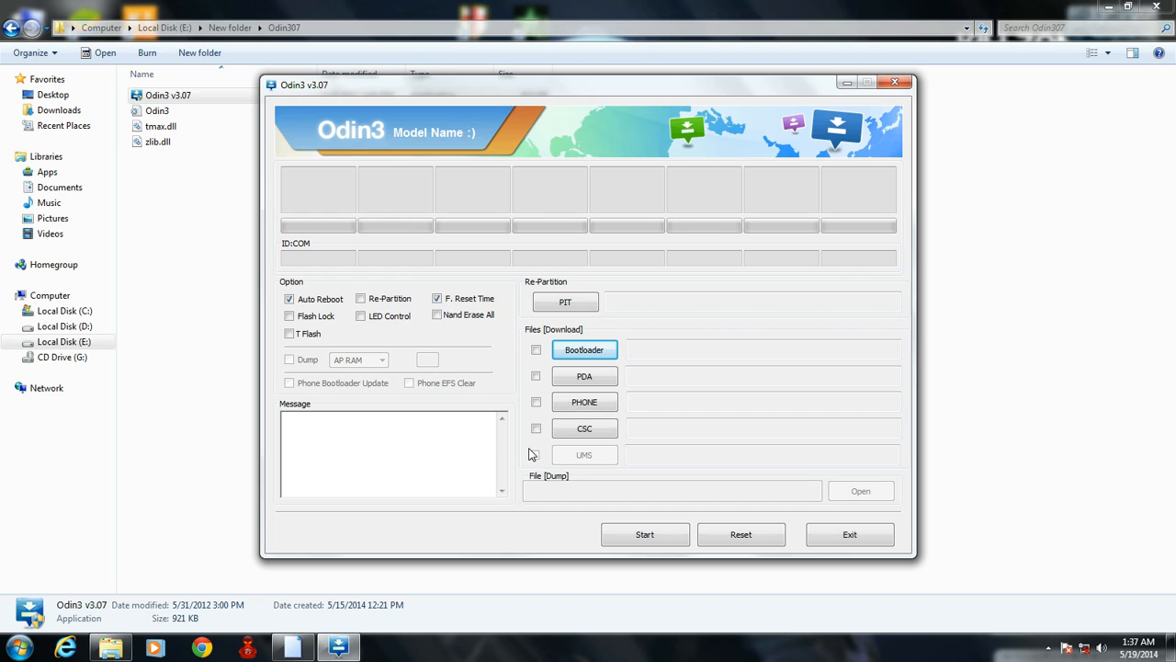
pyautogui.moveTo(562, 355)
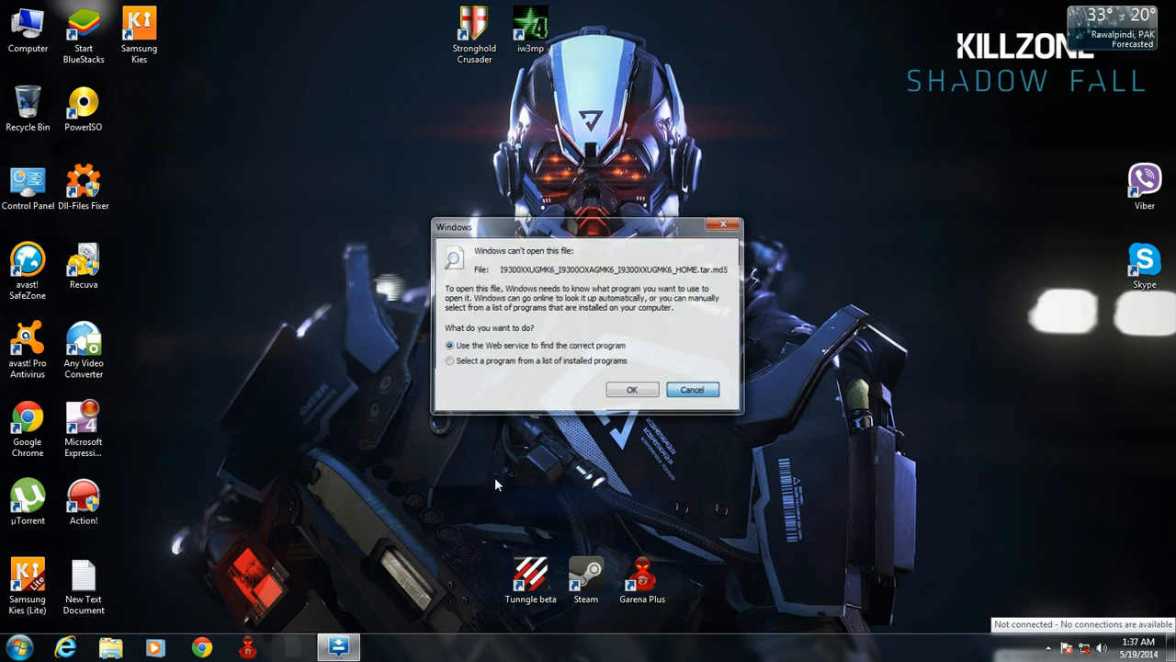
pyautogui.click(692, 389)
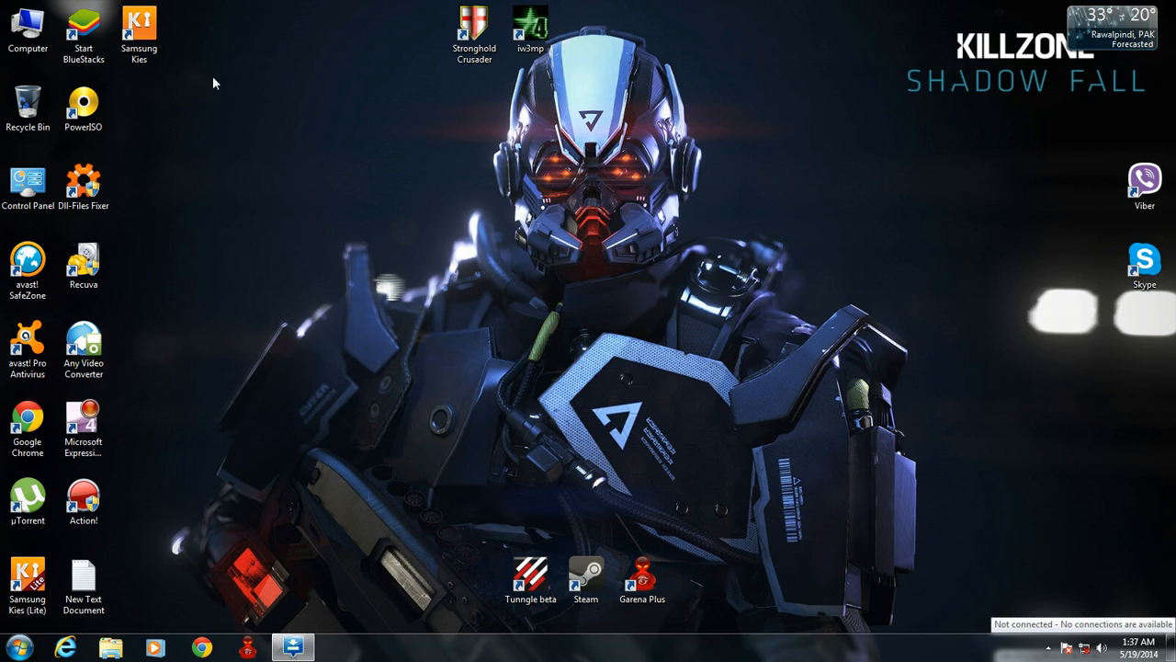
pyautogui.click(140, 23)
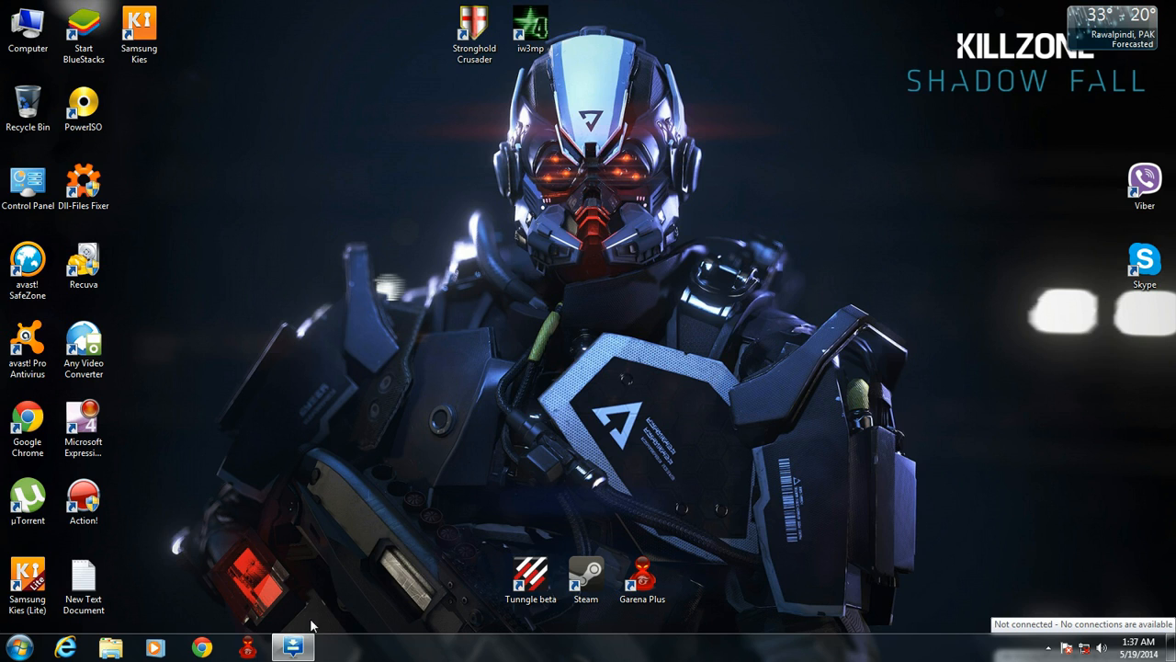
pyautogui.click(139, 24)
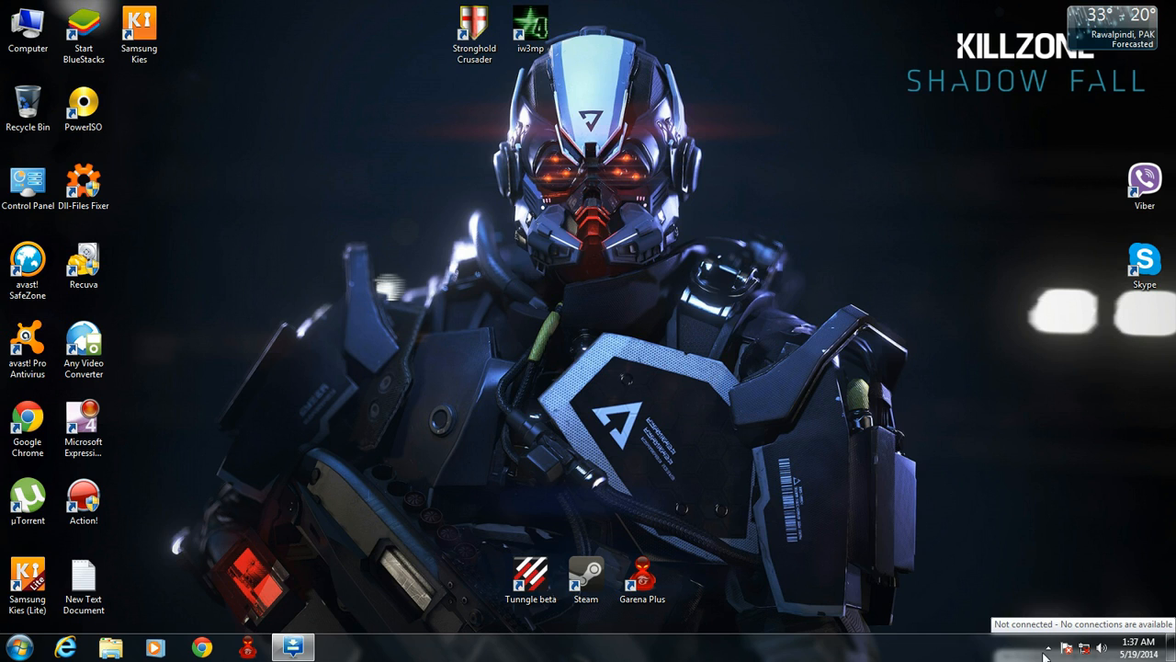
pyautogui.click(1050, 649)
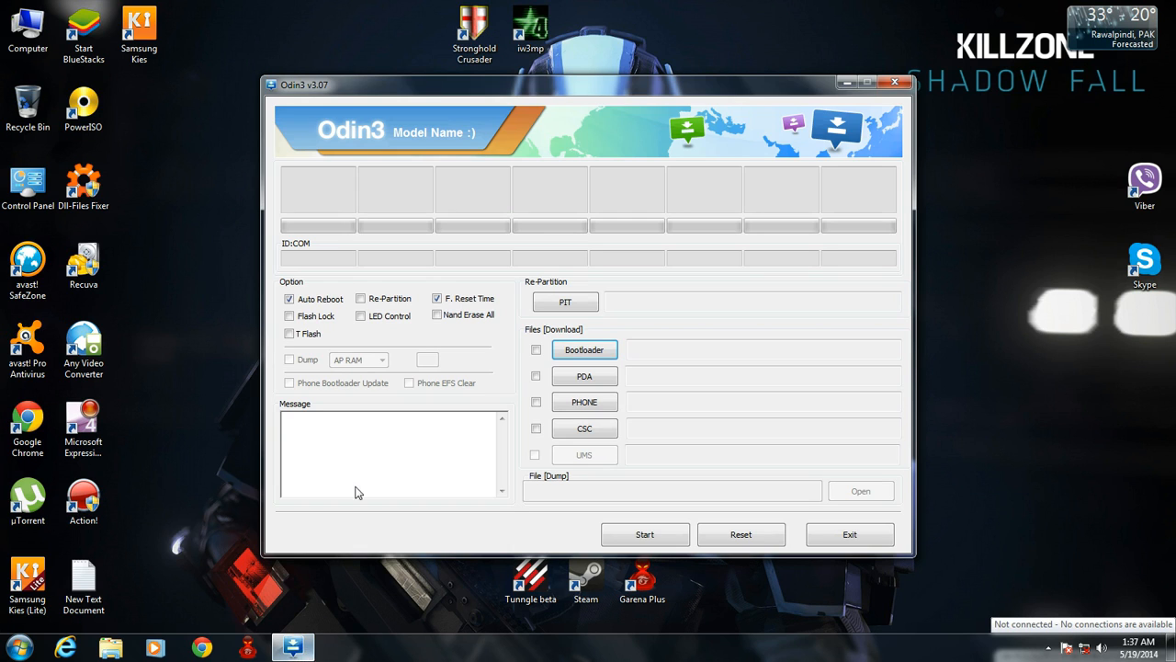
pyautogui.moveTo(386, 278)
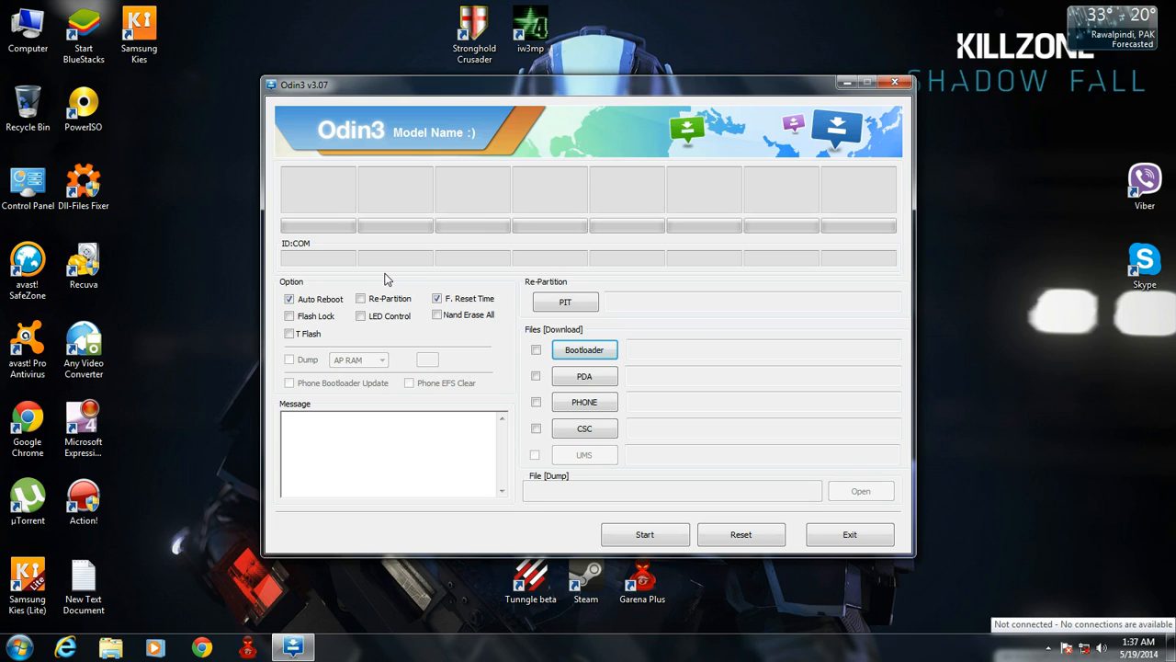
pyautogui.moveTo(340, 267)
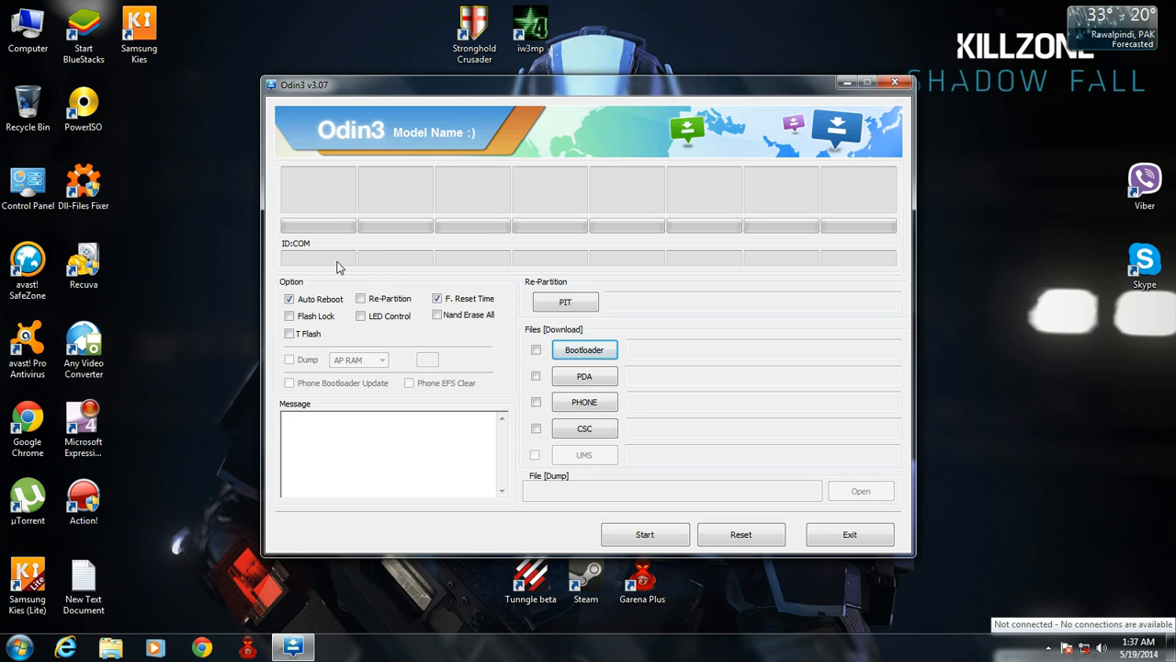
pyautogui.moveTo(318, 262)
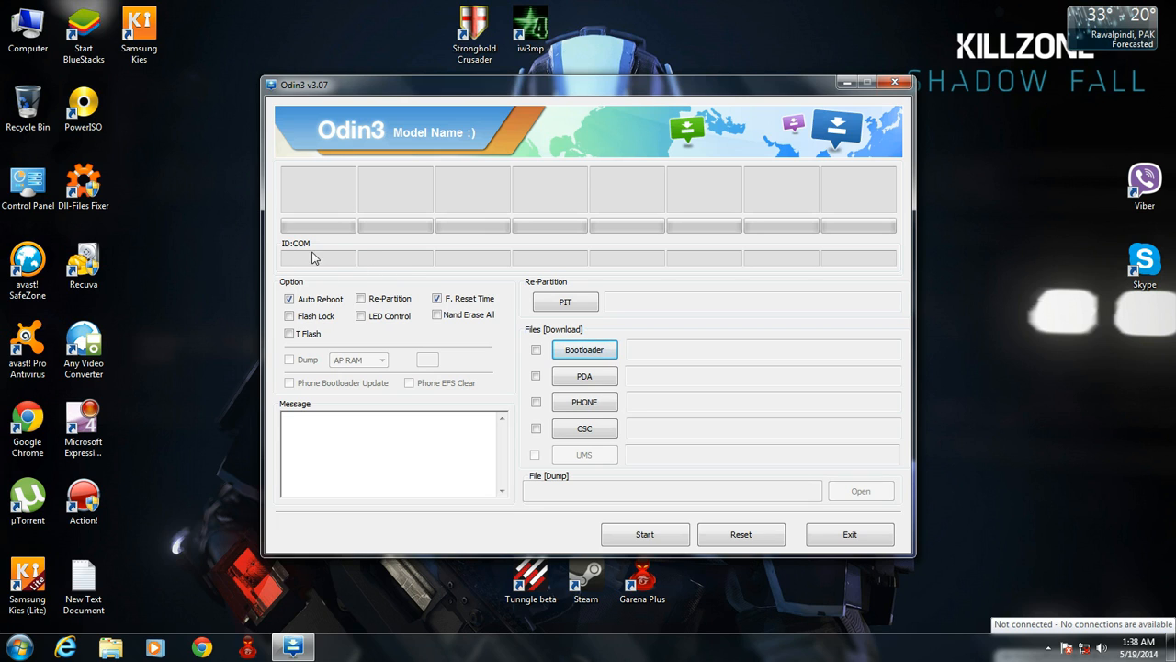
pyautogui.moveTo(296, 268)
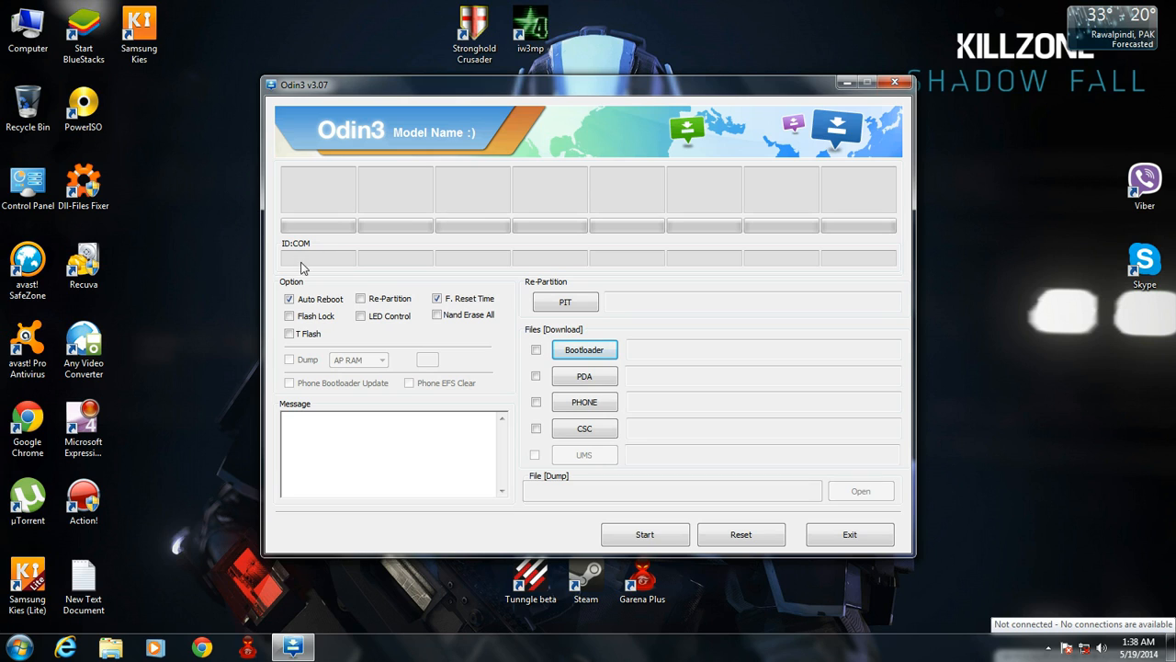
pyautogui.moveTo(315, 260)
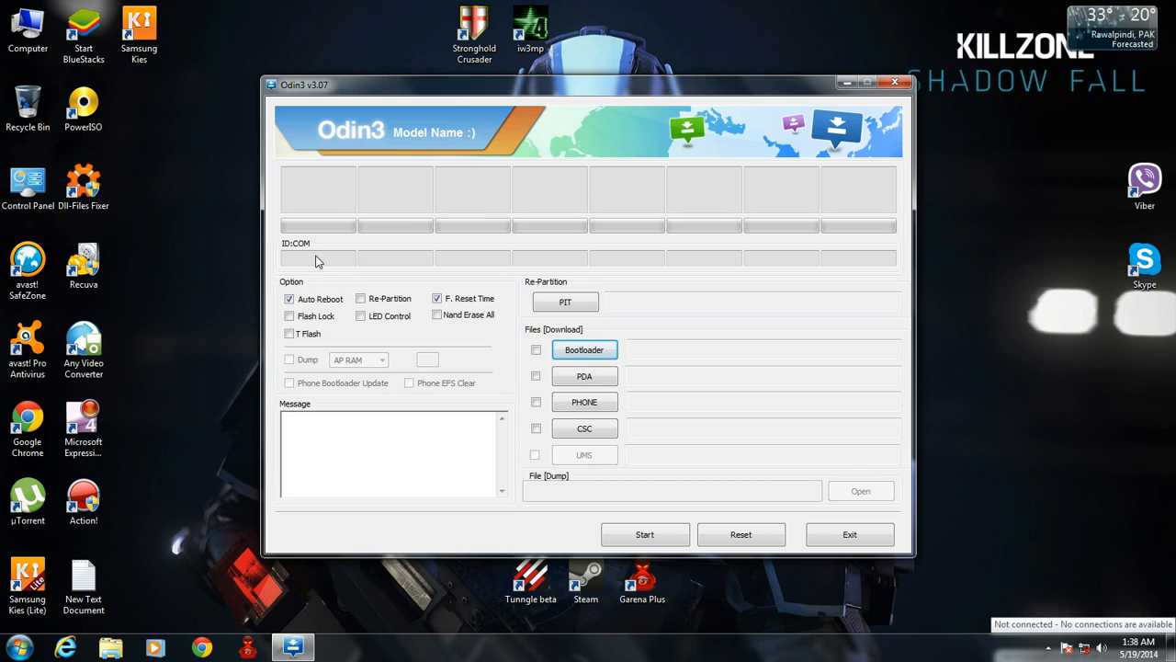
pyautogui.moveTo(371, 438)
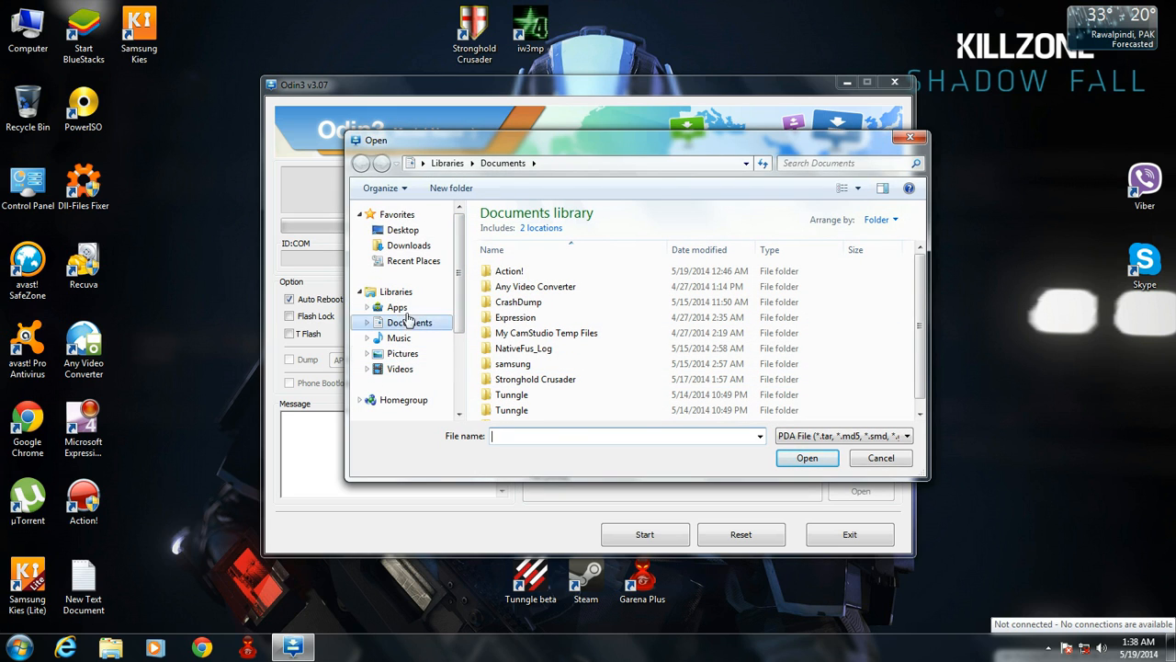
# - Load I9300XXEMA2_I9300OJVEMA1_I9300XXELLA_HOME.tar.md5 from E:\New folder into the PDA slot
pyautogui.scroll(-3)
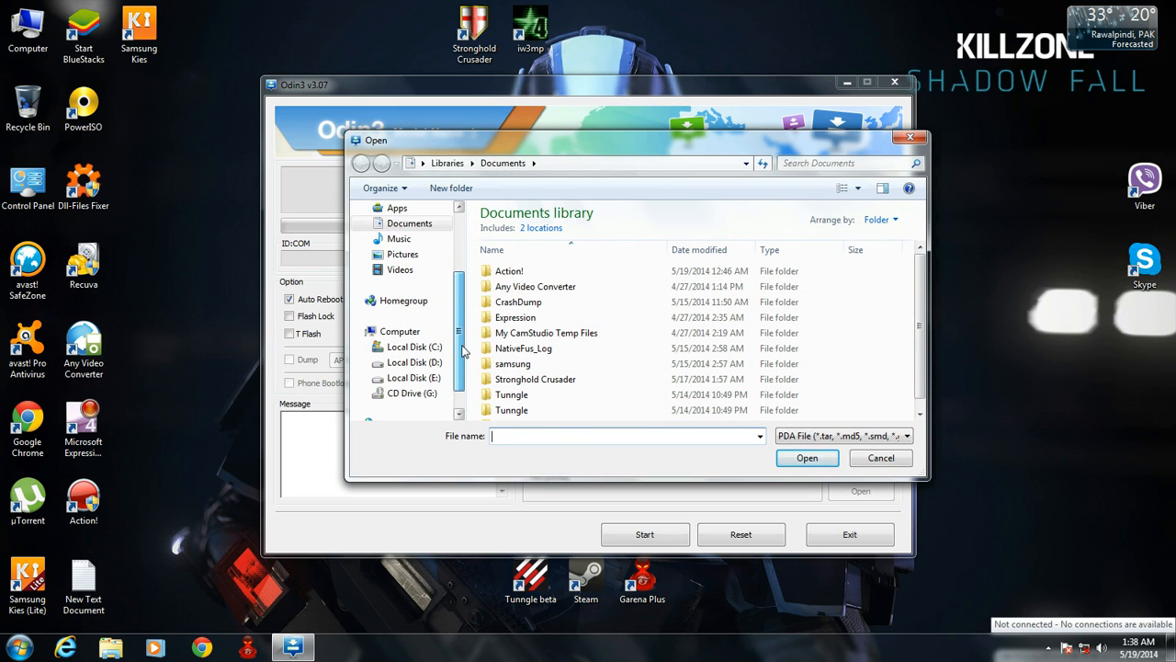
pyautogui.click(416, 377)
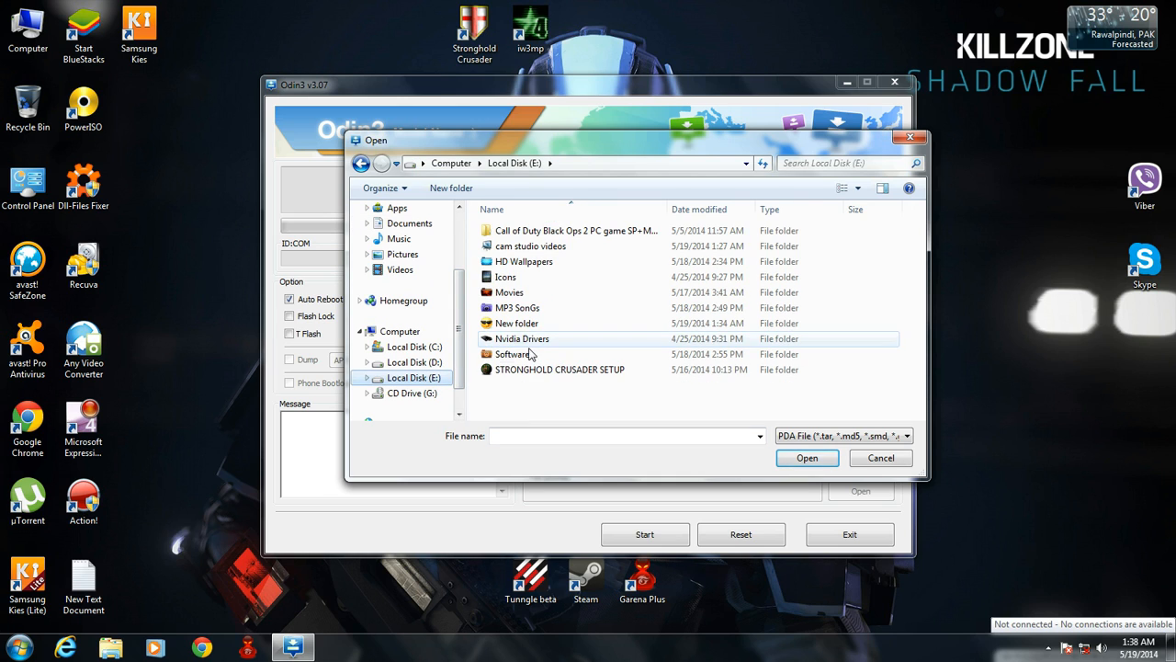
pyautogui.doubleClick(514, 323)
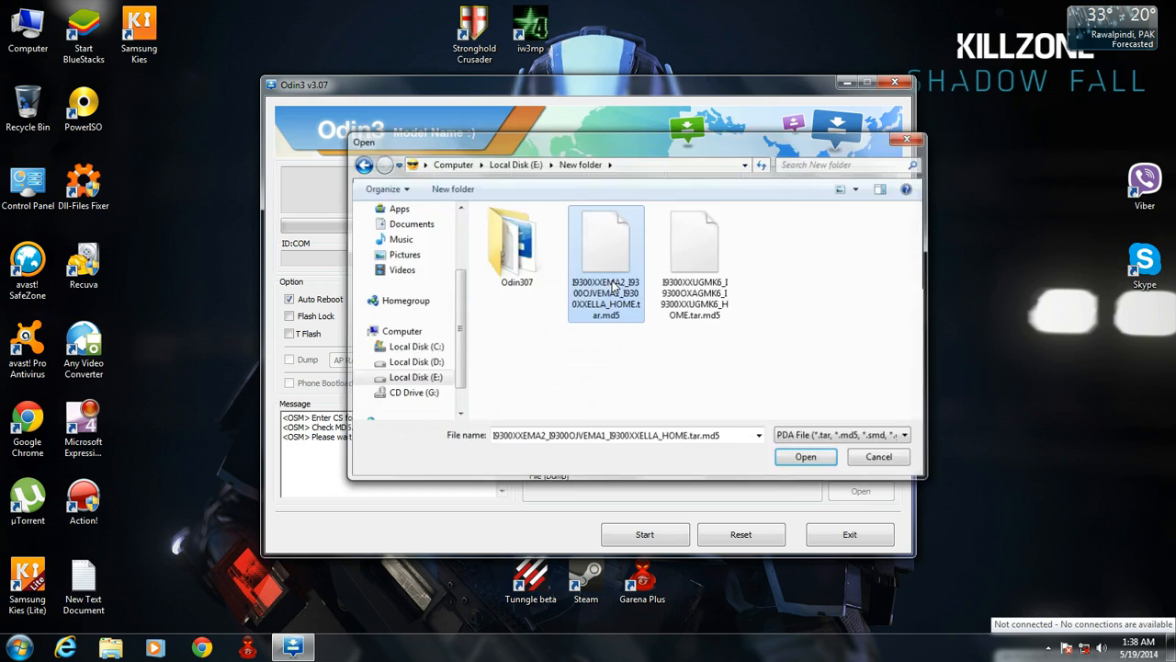
pyautogui.click(805, 457)
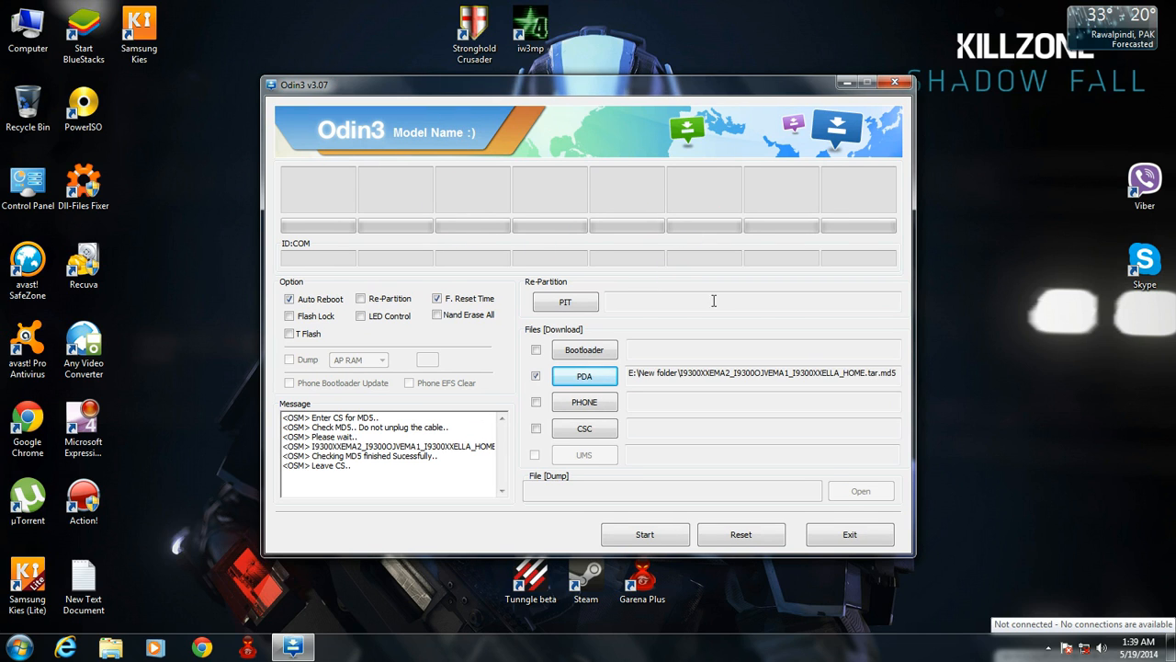
pyautogui.moveTo(462, 374)
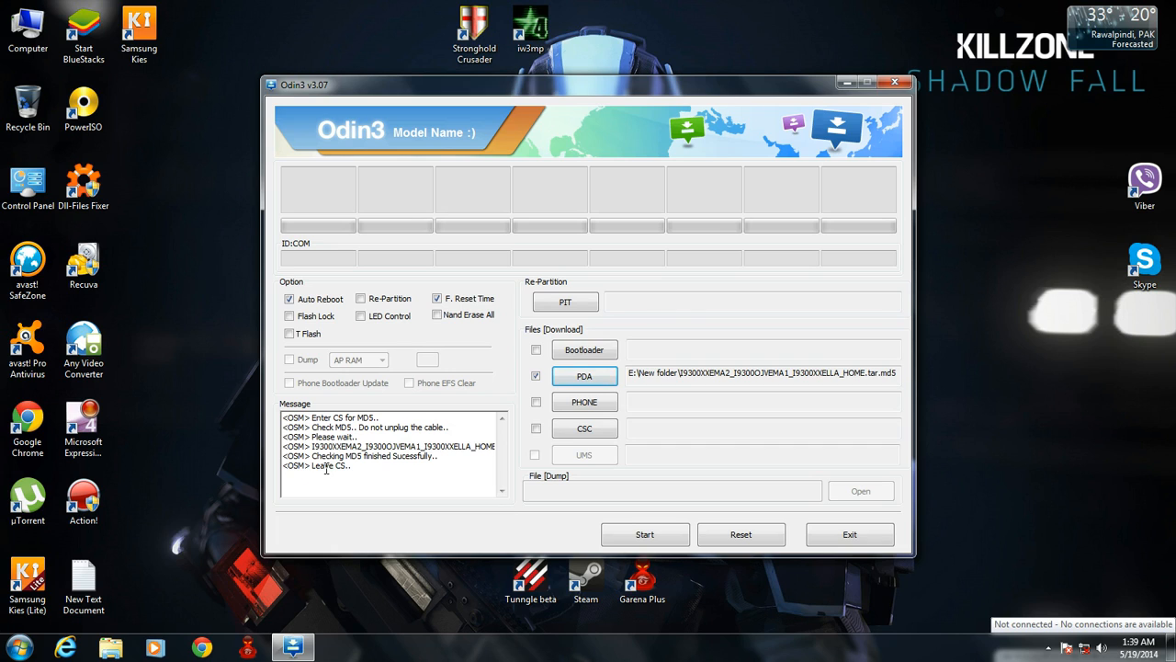
pyautogui.moveTo(645, 534)
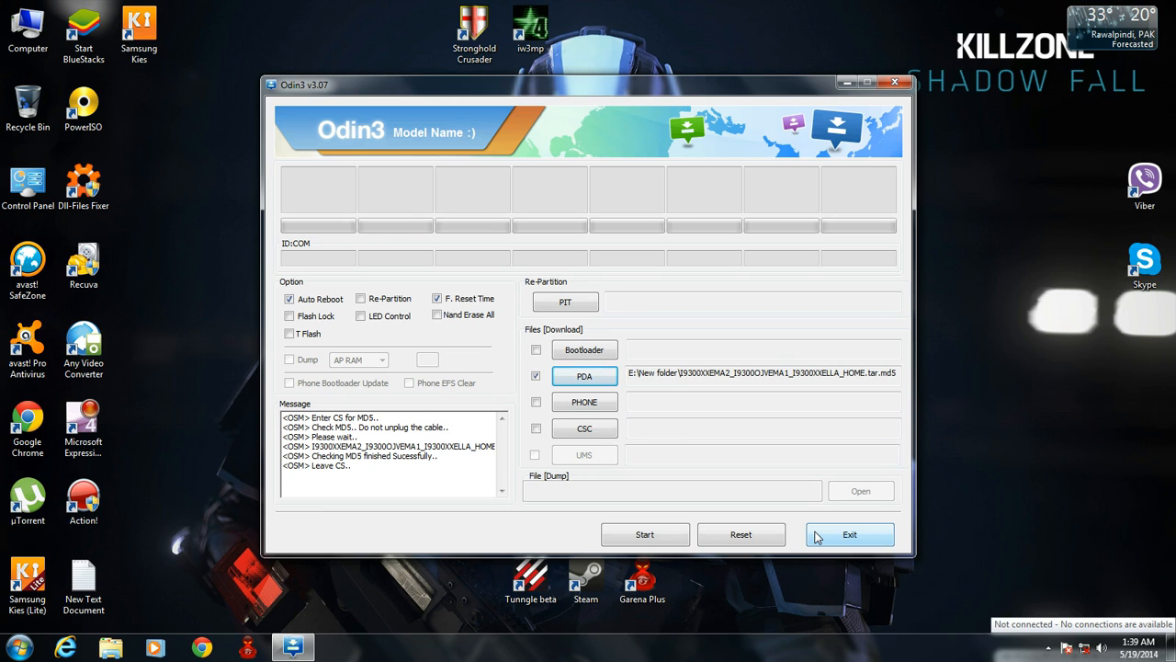
# - Exit Odin3, refresh the desktop, and reopen New folder on Local Disk (E:)
pyautogui.click(849, 534)
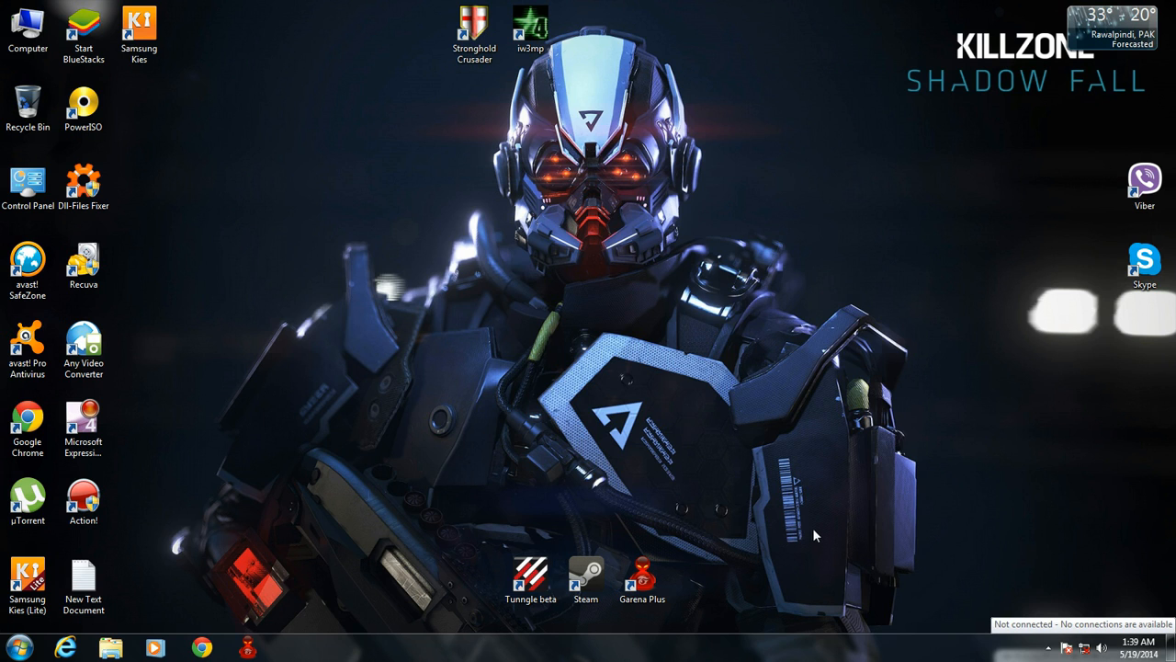
pyautogui.rightClick(584, 239)
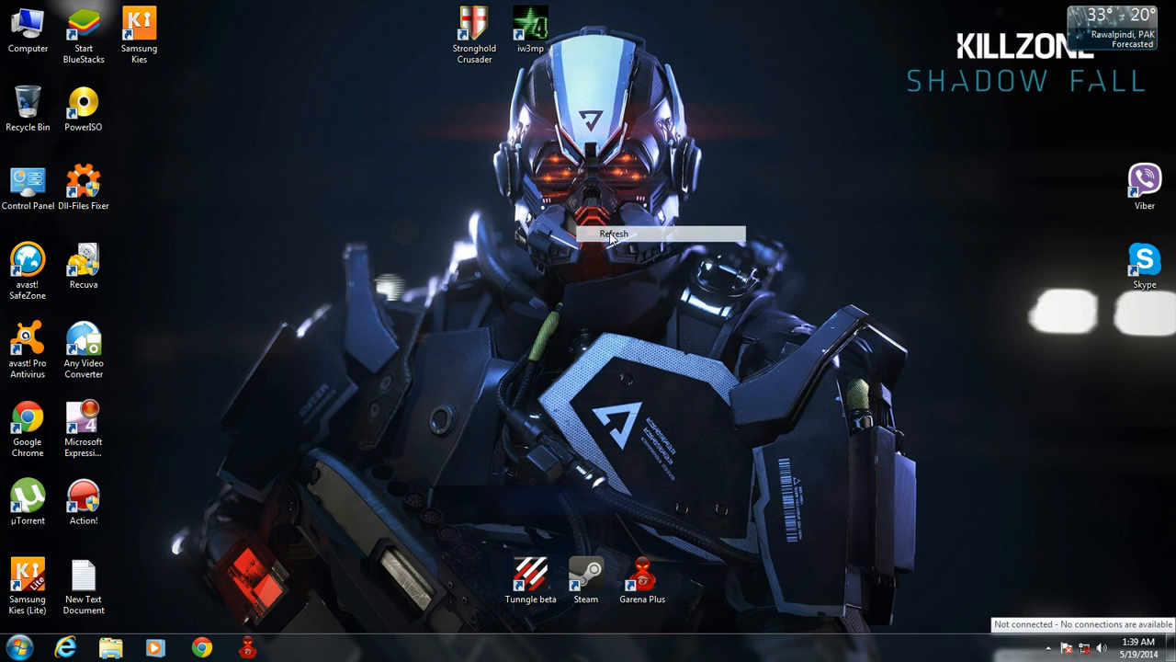
pyautogui.doubleClick(19, 18)
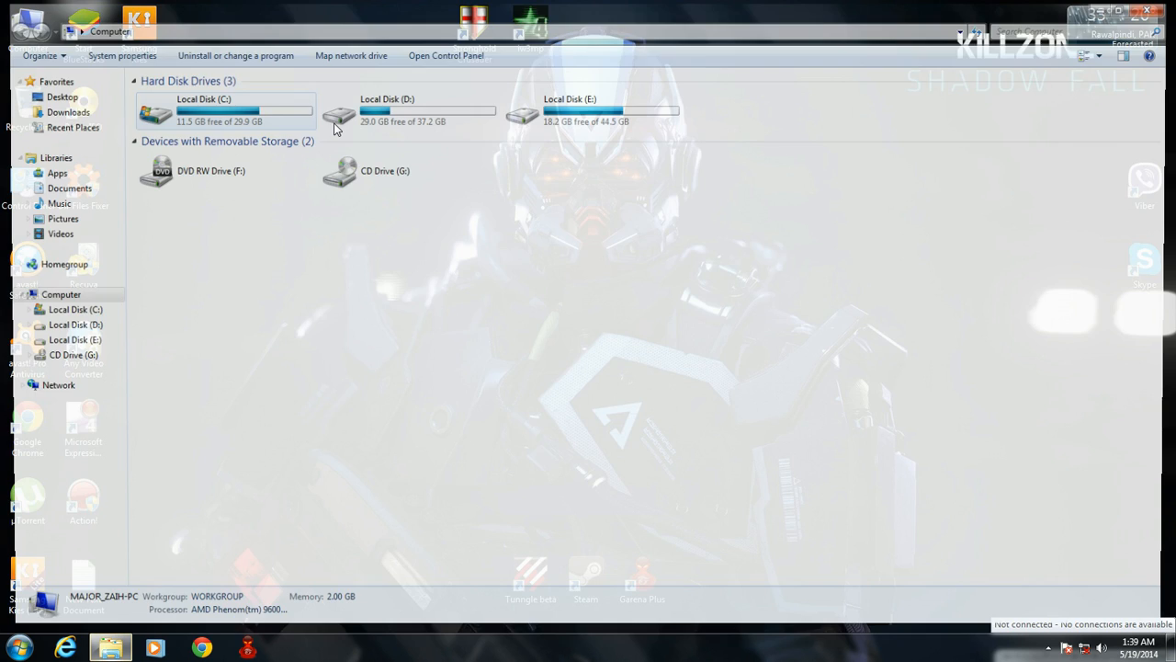
pyautogui.doubleClick(570, 110)
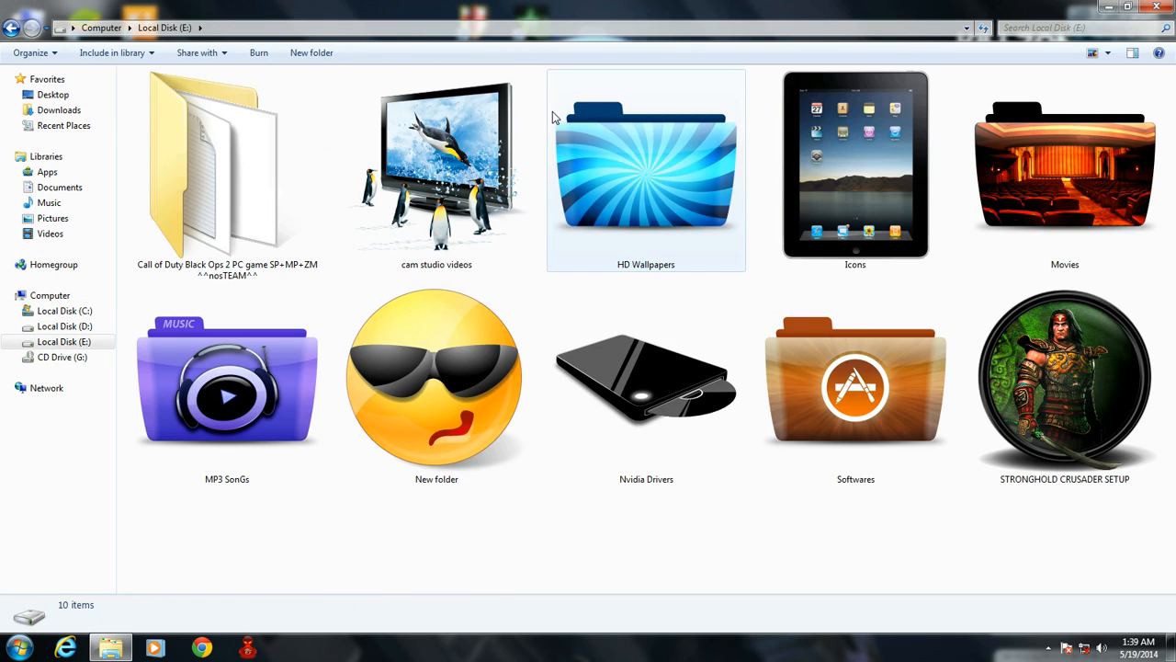
pyautogui.doubleClick(435, 379)
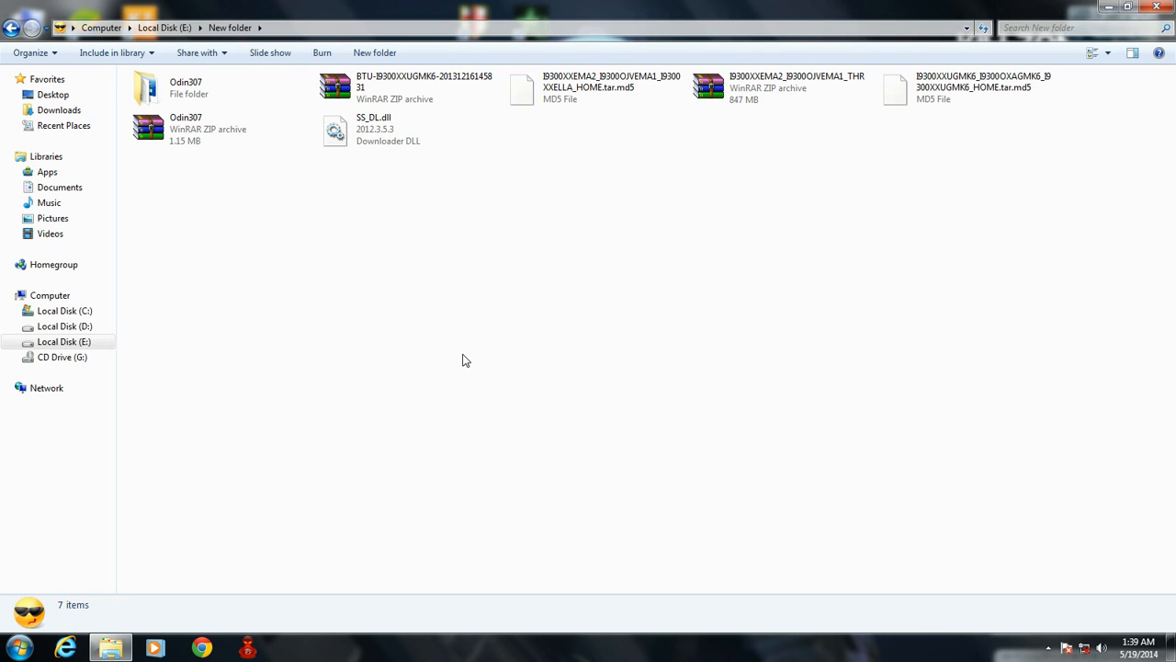
pyautogui.moveTo(919, 117)
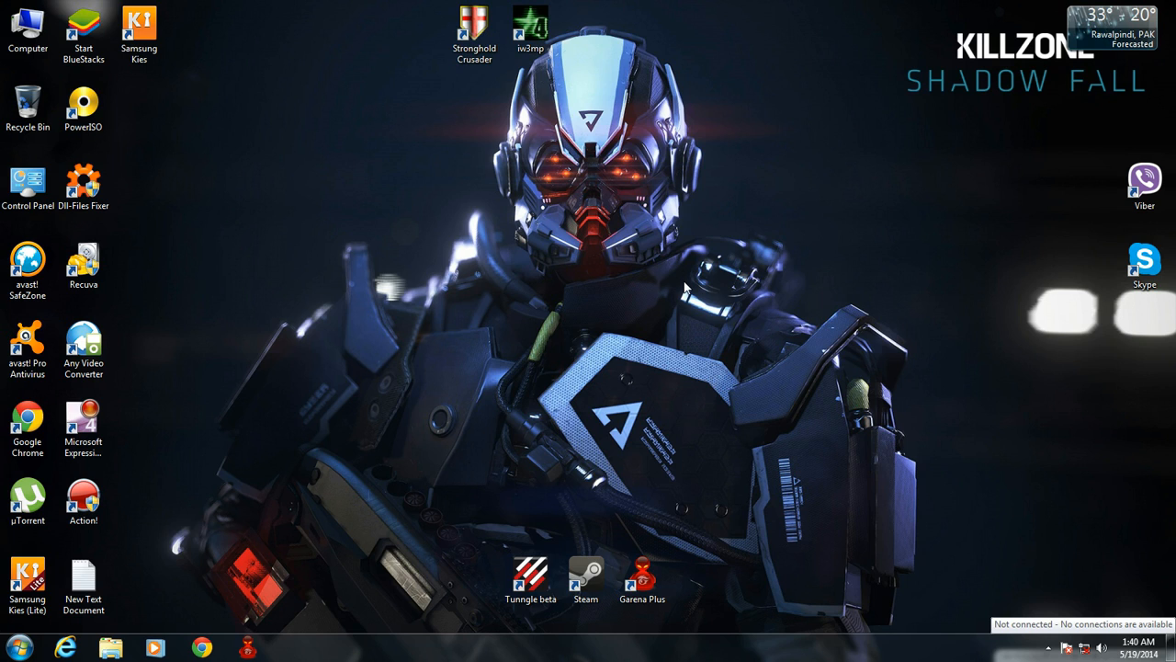
pyautogui.click(1040, 650)
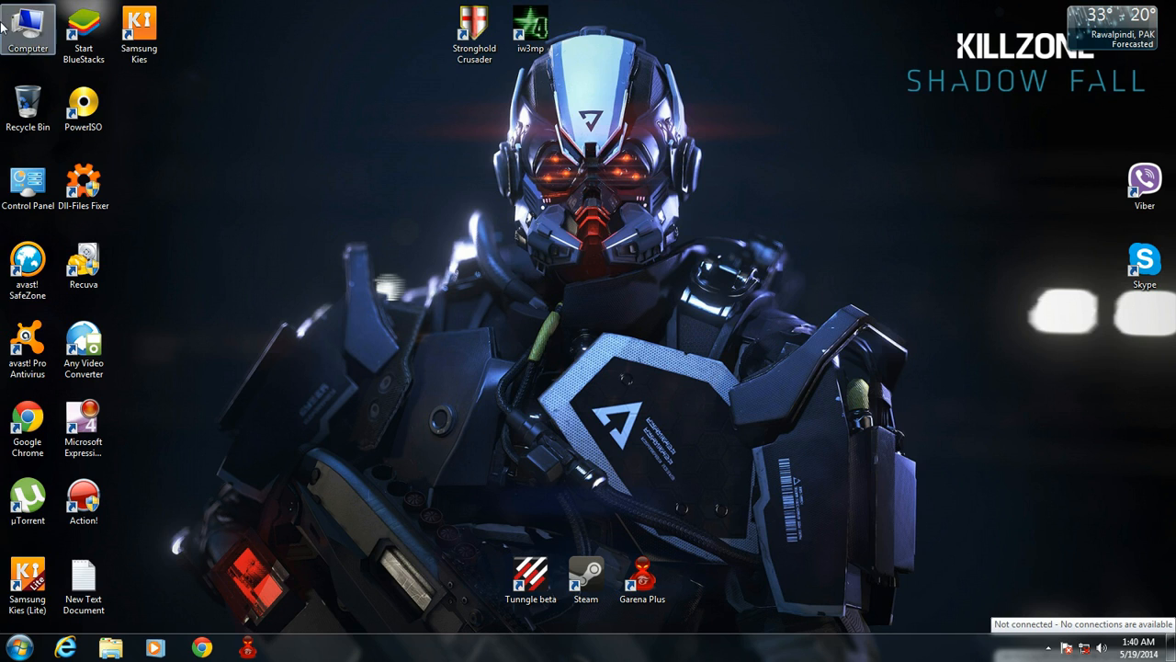
pyautogui.doubleClick(30, 23)
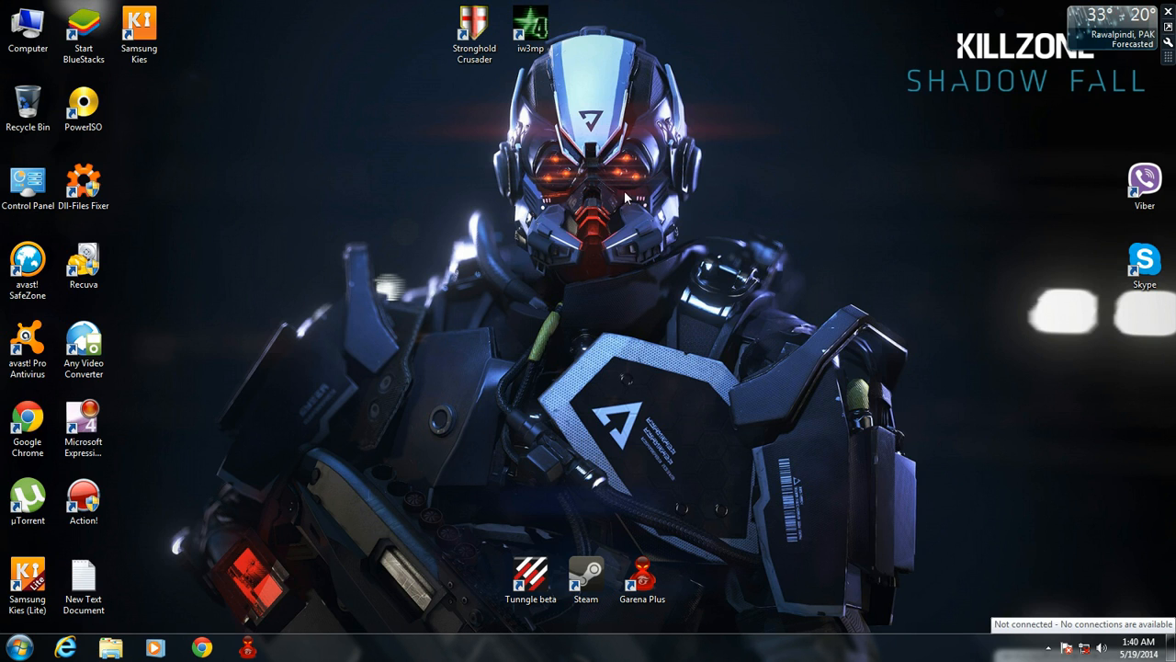
pyautogui.moveTo(540, 294)
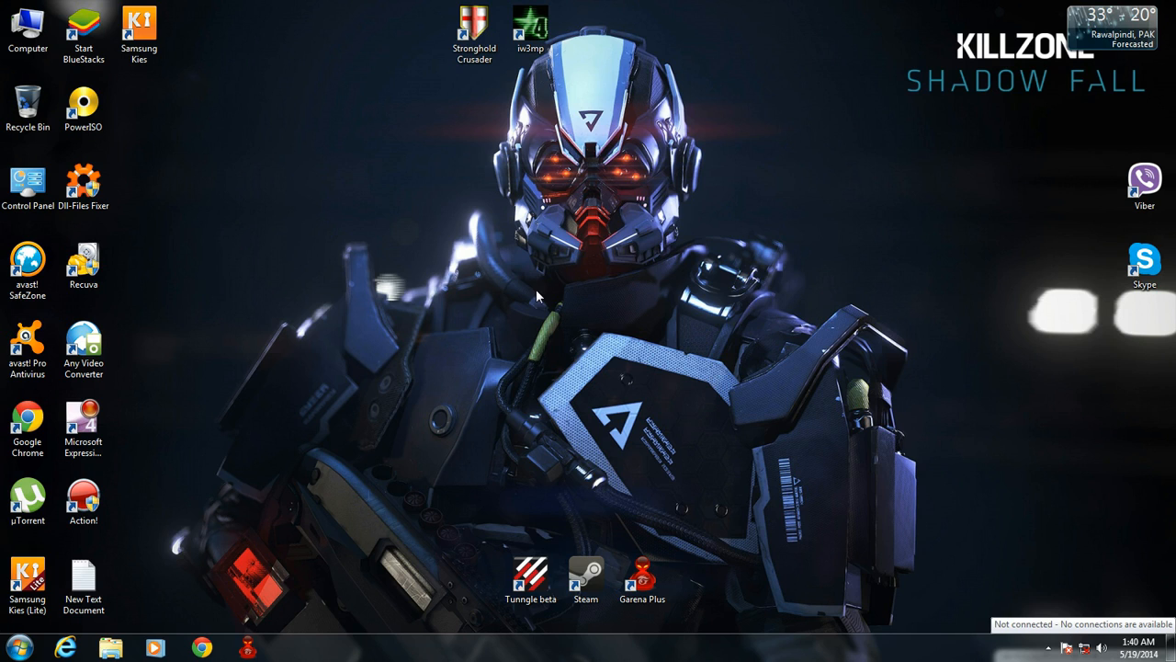